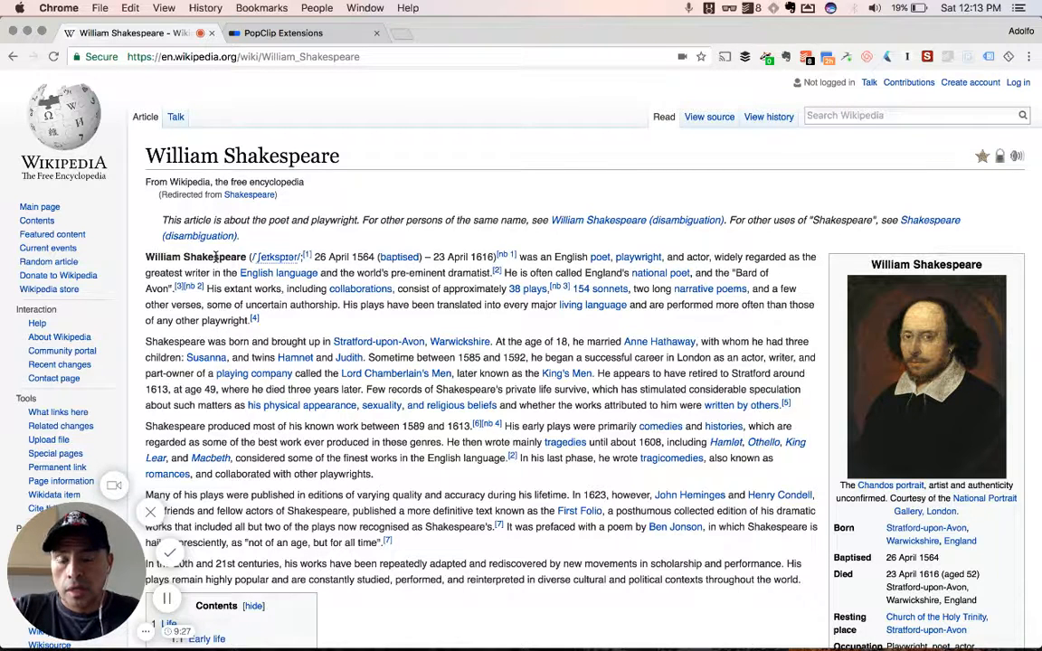
Select the word 'Shakespeare' in the Wikipedia article to bring up PopClip
double_click(195, 257)
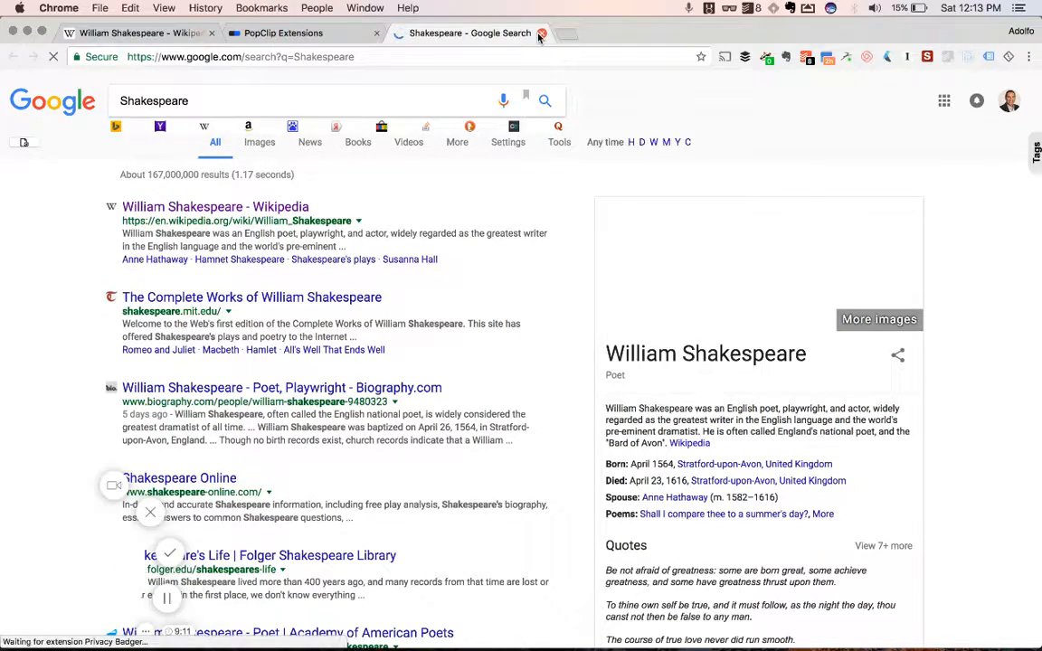
click(136, 33)
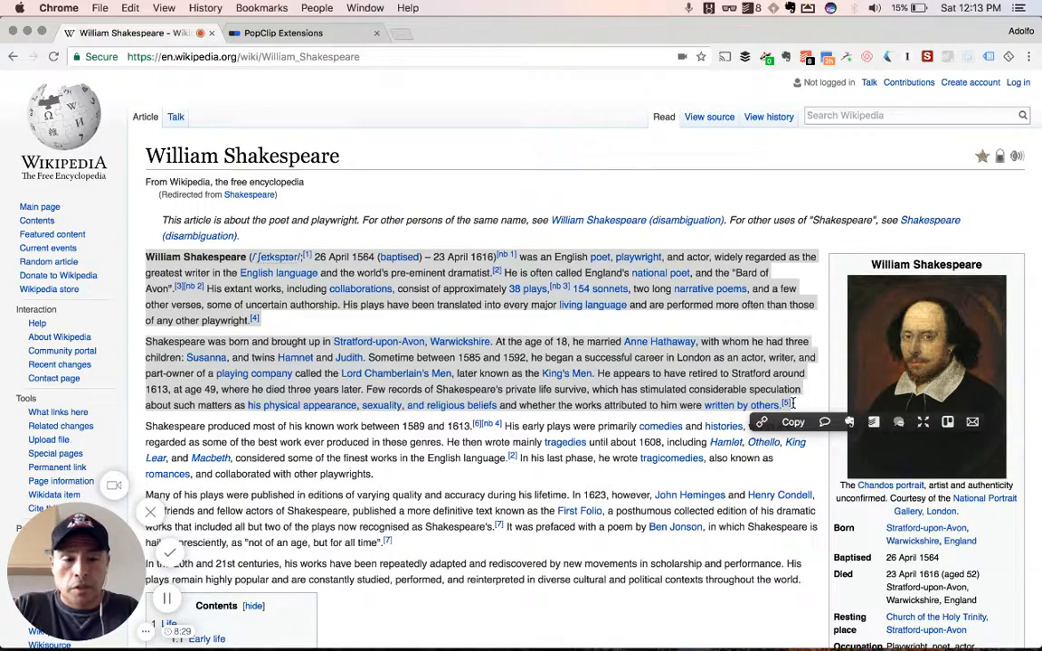
mouse_move(922, 422)
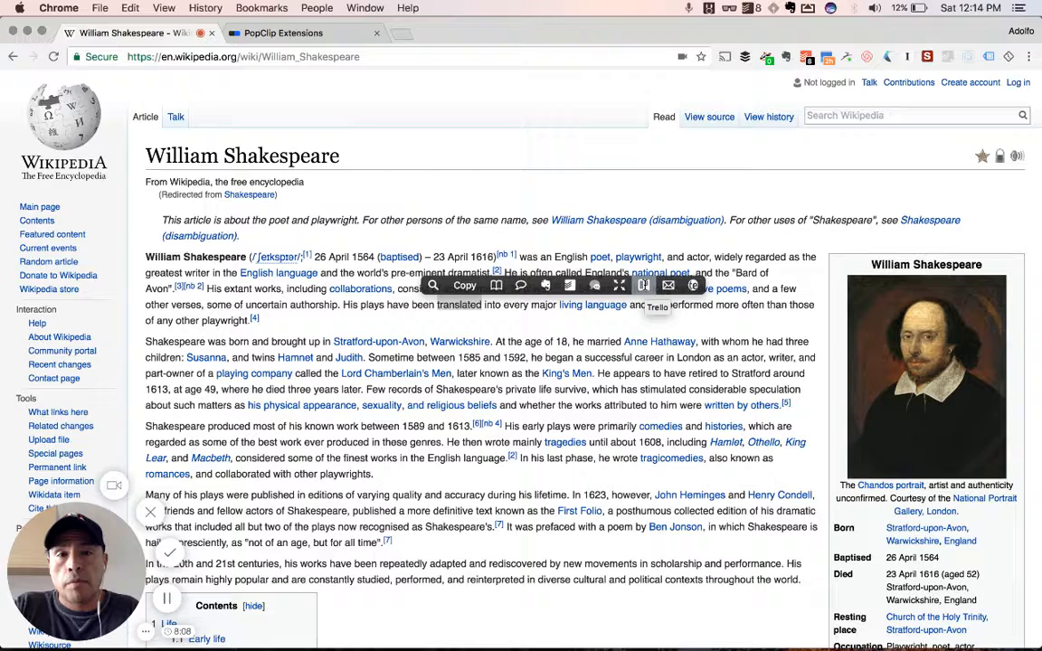
mouse_move(668, 286)
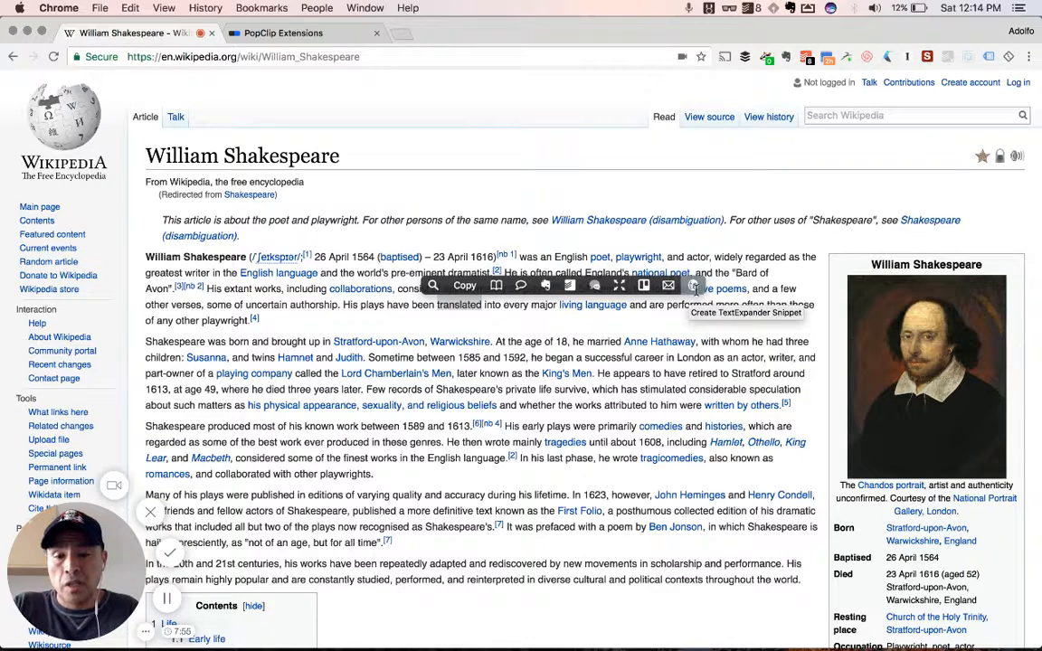
mouse_move(596, 321)
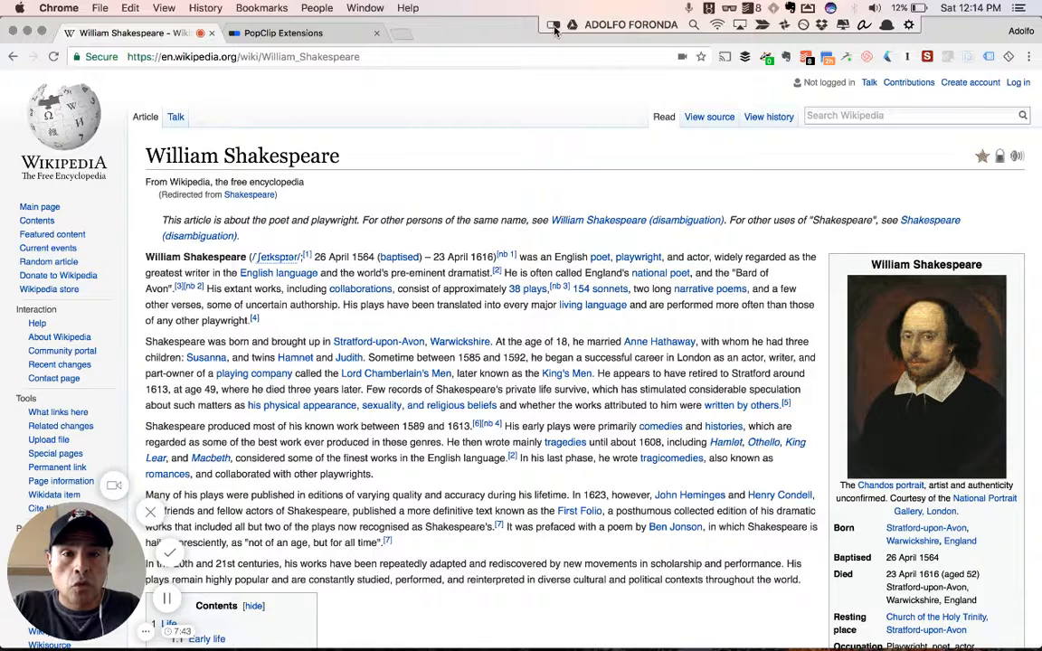
Review PopClip's home, appearance, enabled actions and excluded apps settings, then dismiss them
click(553, 24)
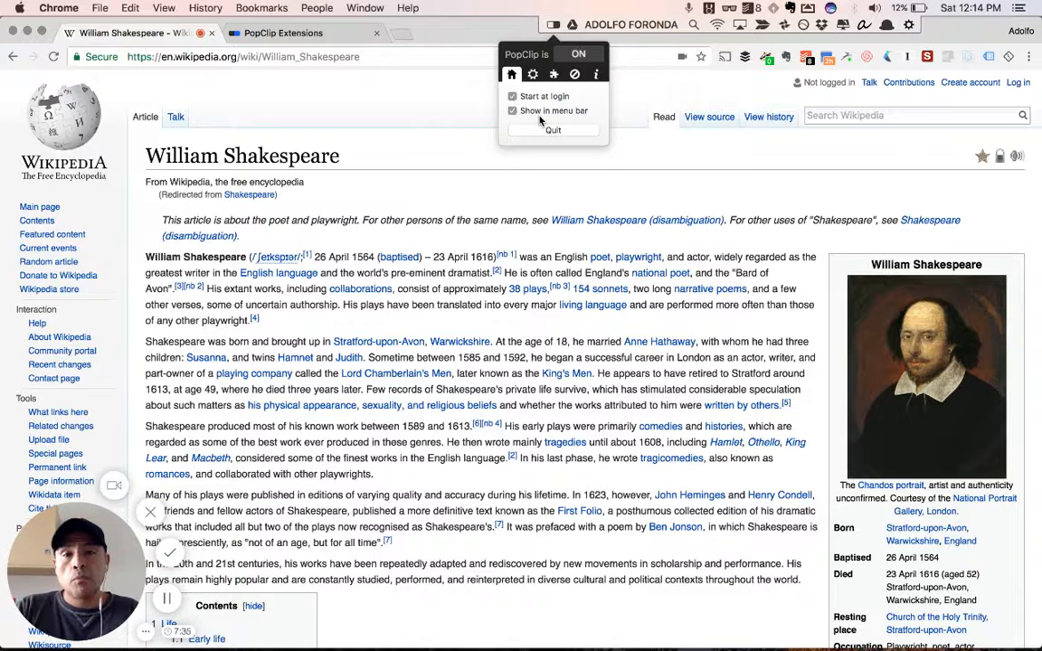
click(532, 74)
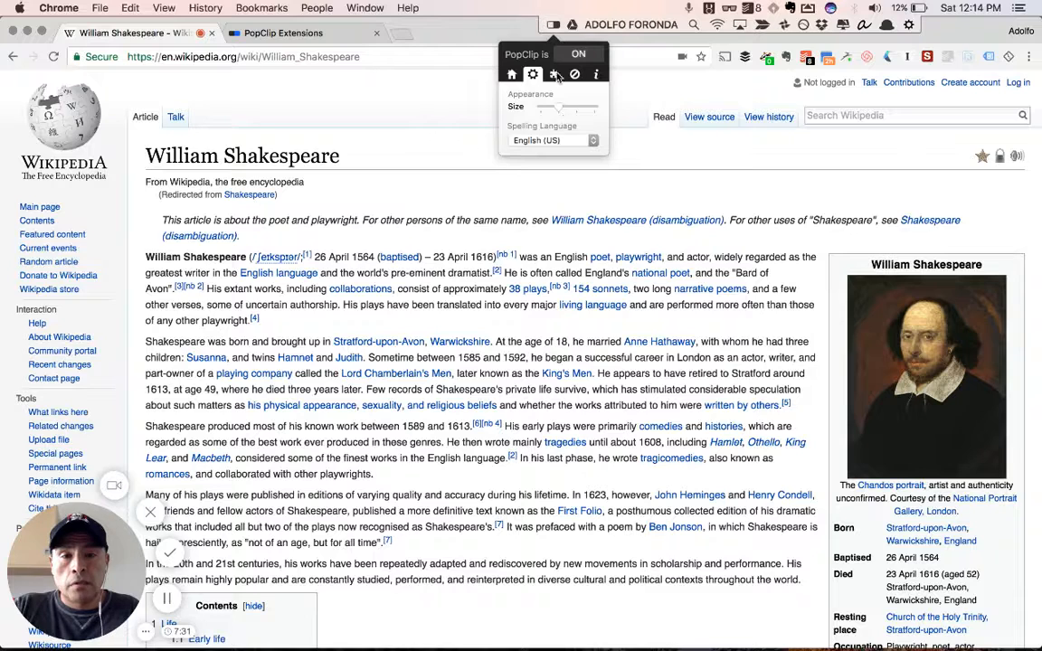
click(554, 74)
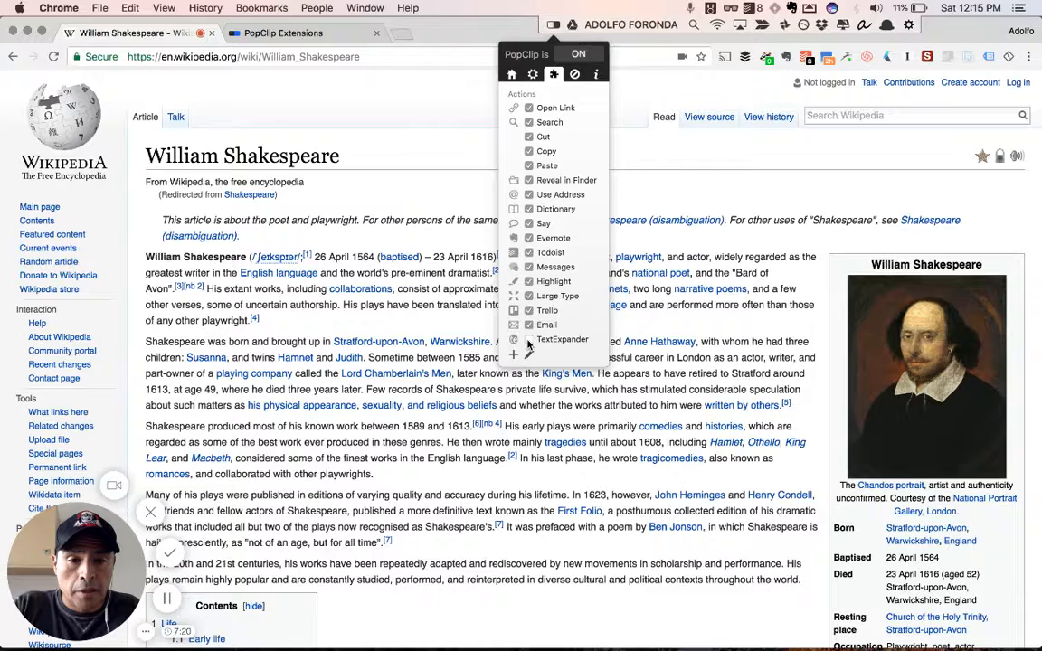
mouse_move(581, 251)
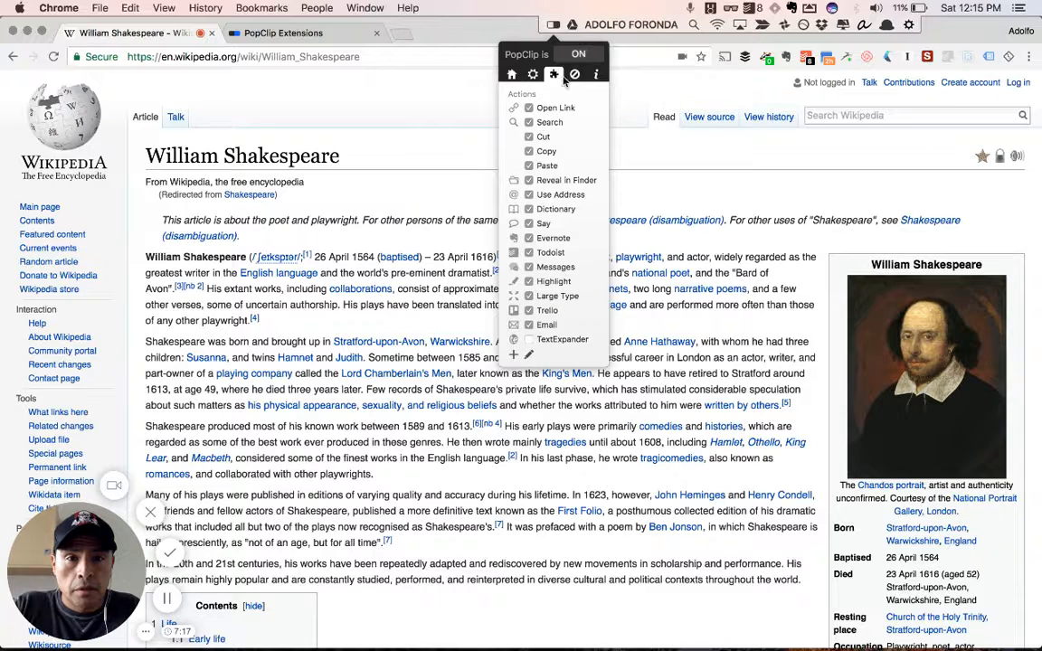
click(574, 74)
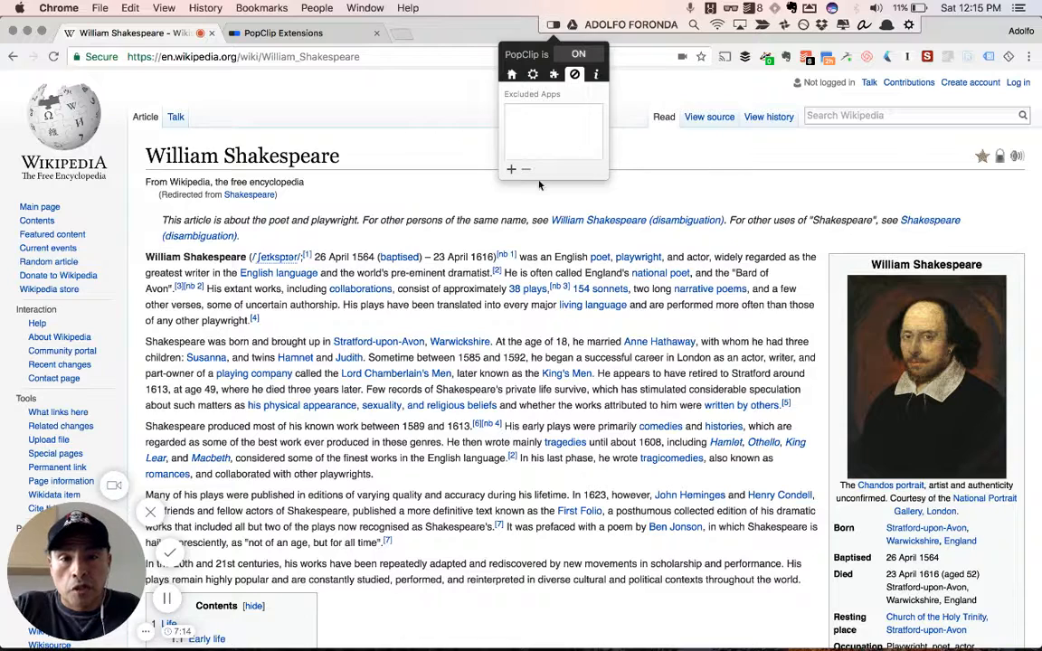
mouse_move(581, 95)
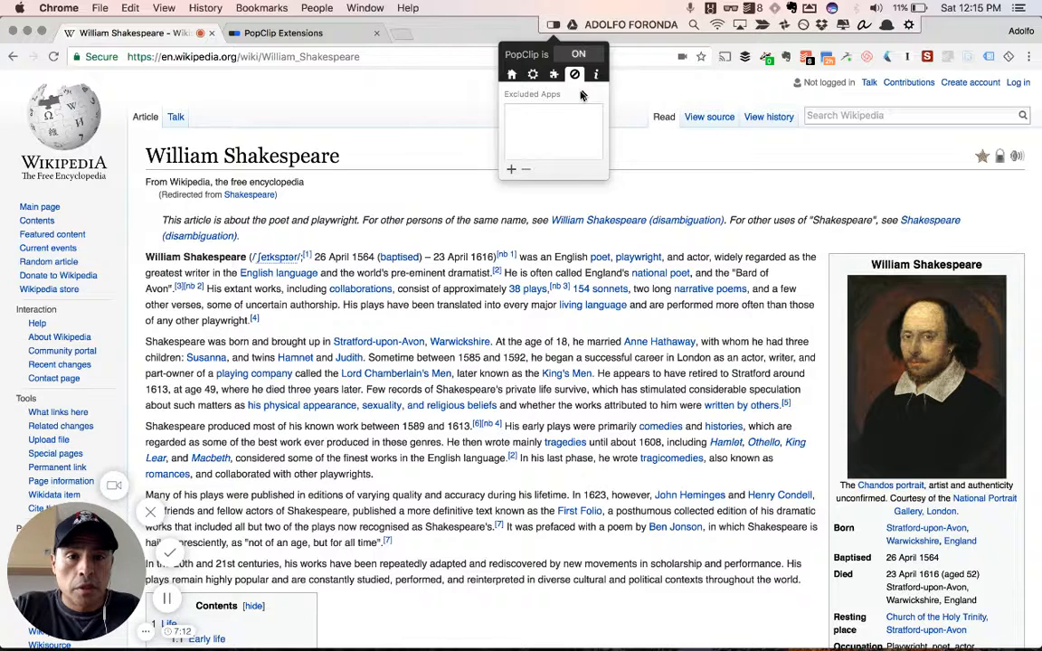
click(596, 74)
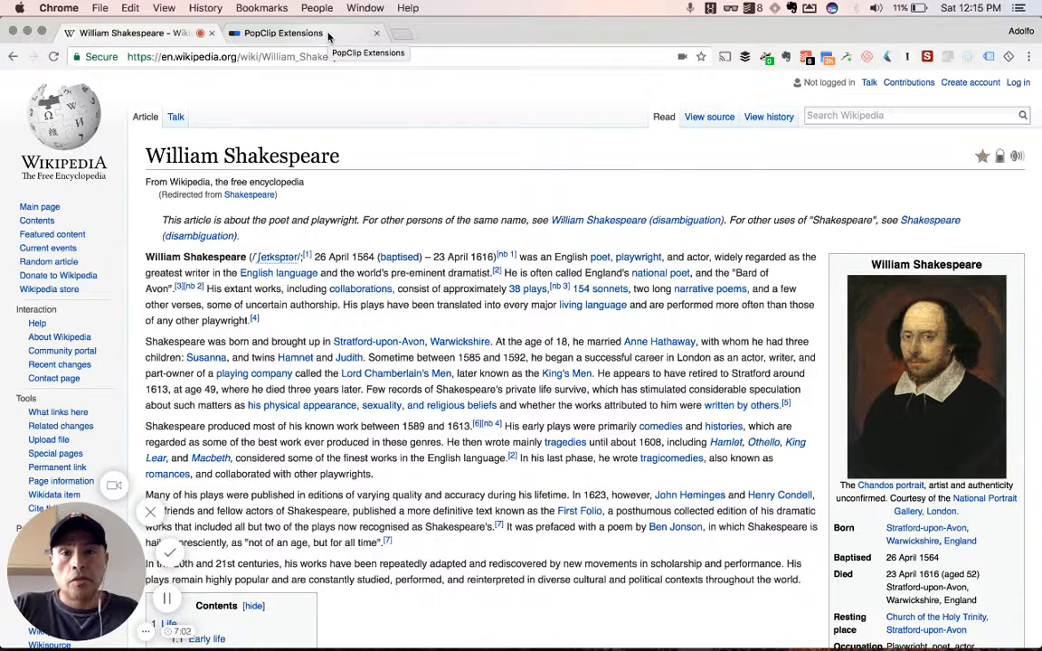
Switch to the PopClip Extensions page and scroll through the Notes and Writing listings
click(282, 34)
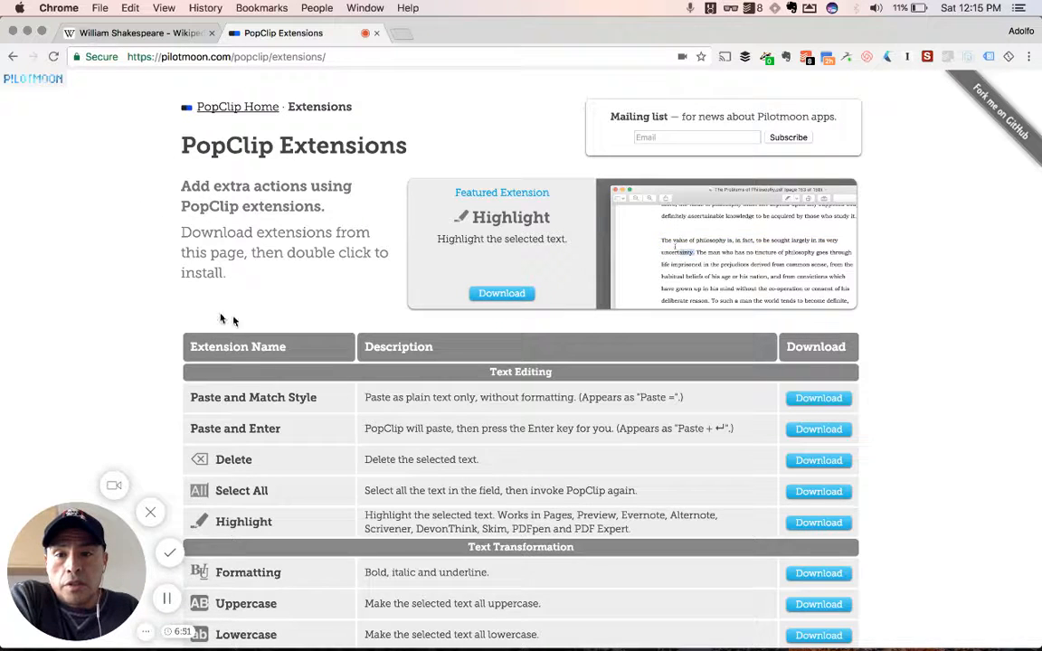
scroll(down, 3)
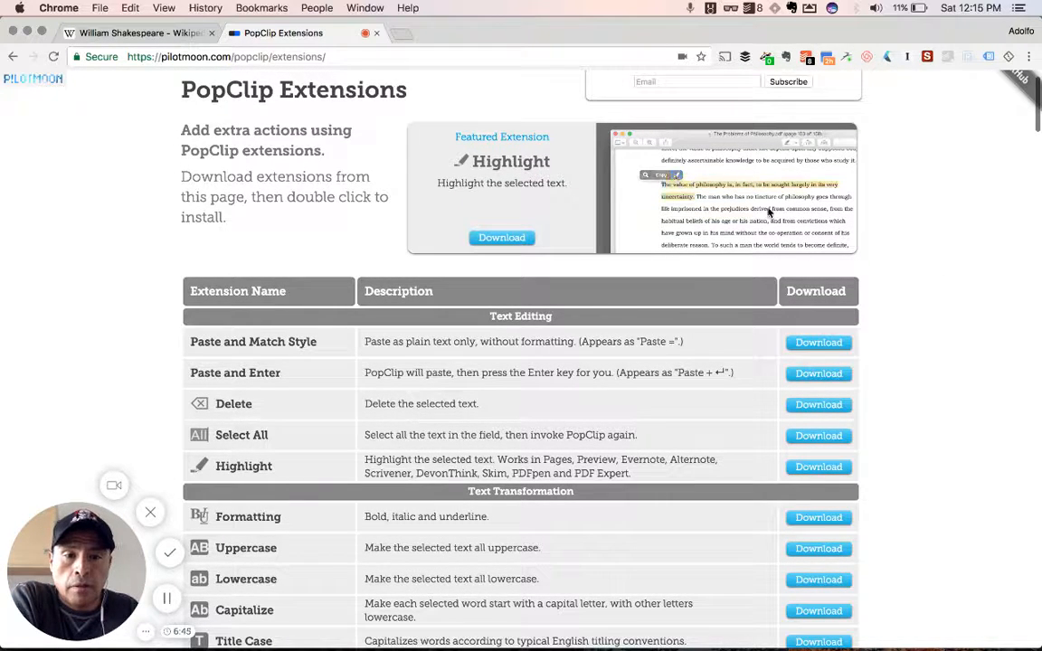
scroll(down, 3)
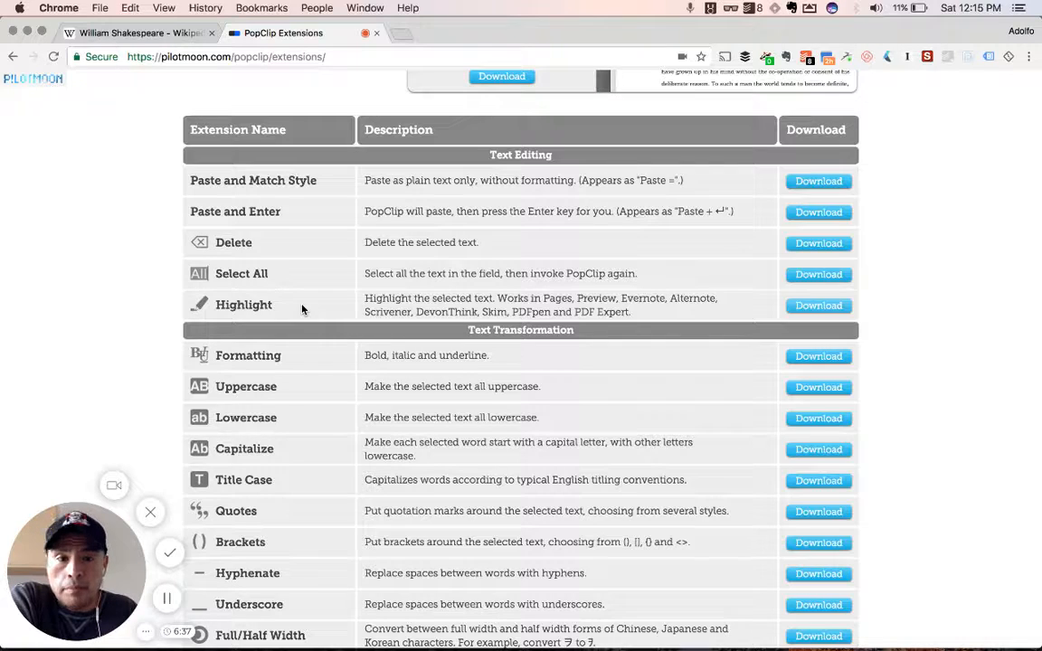
scroll(down, 3)
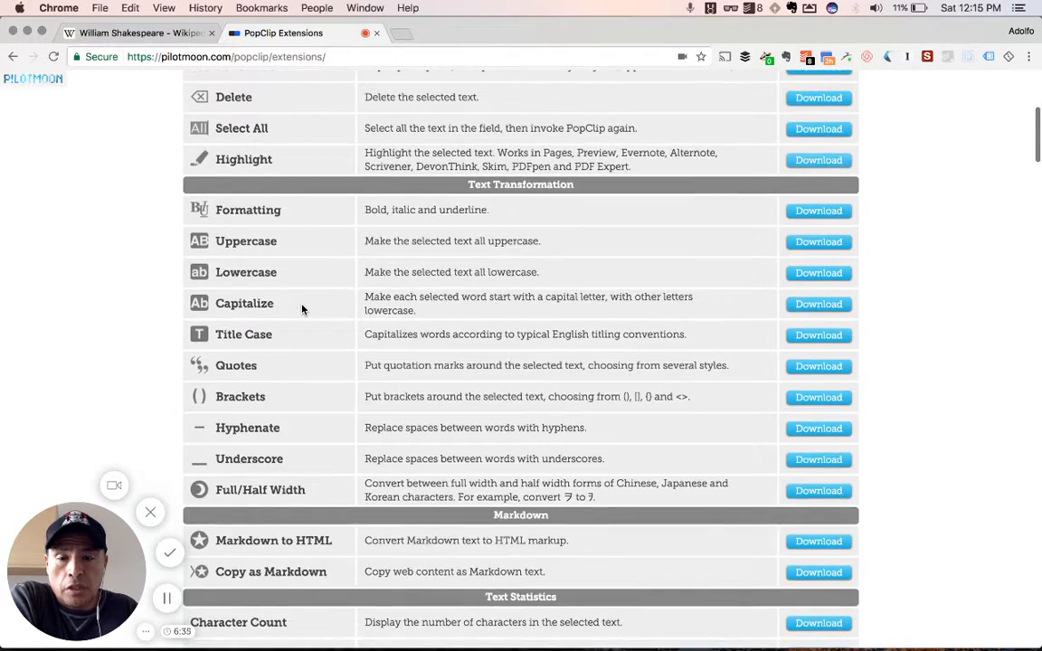
scroll(down, 3)
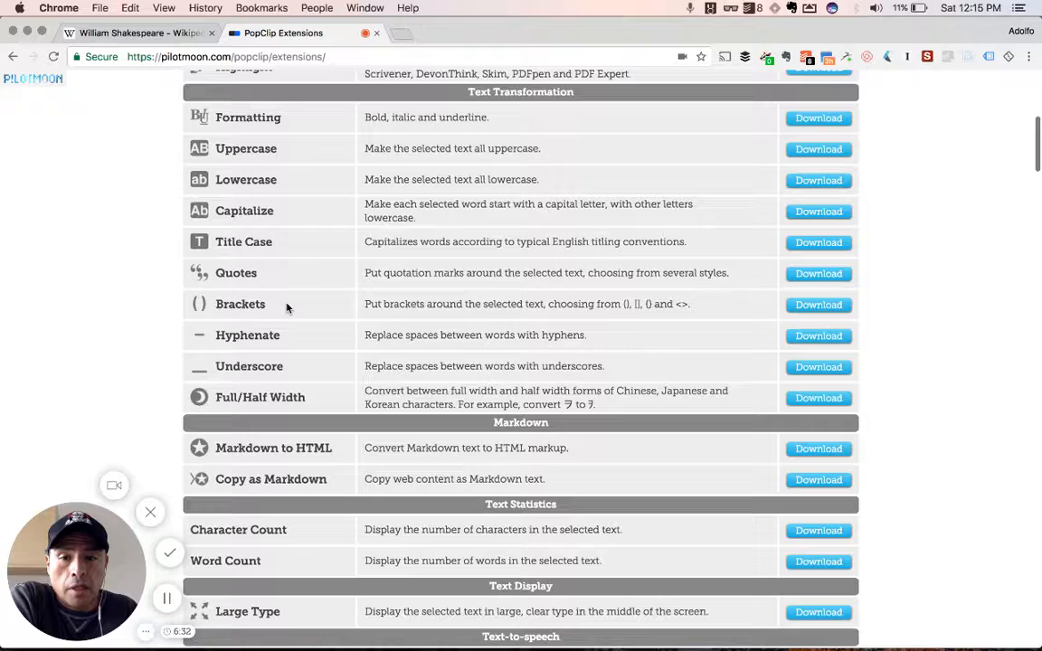
scroll(down, 3)
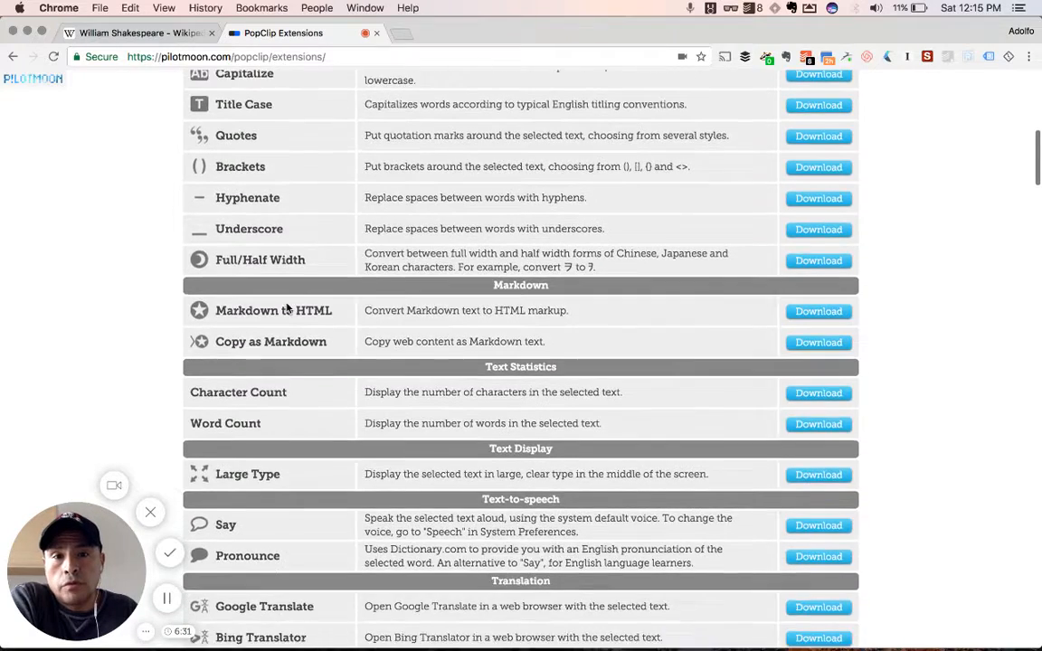
scroll(down, 3)
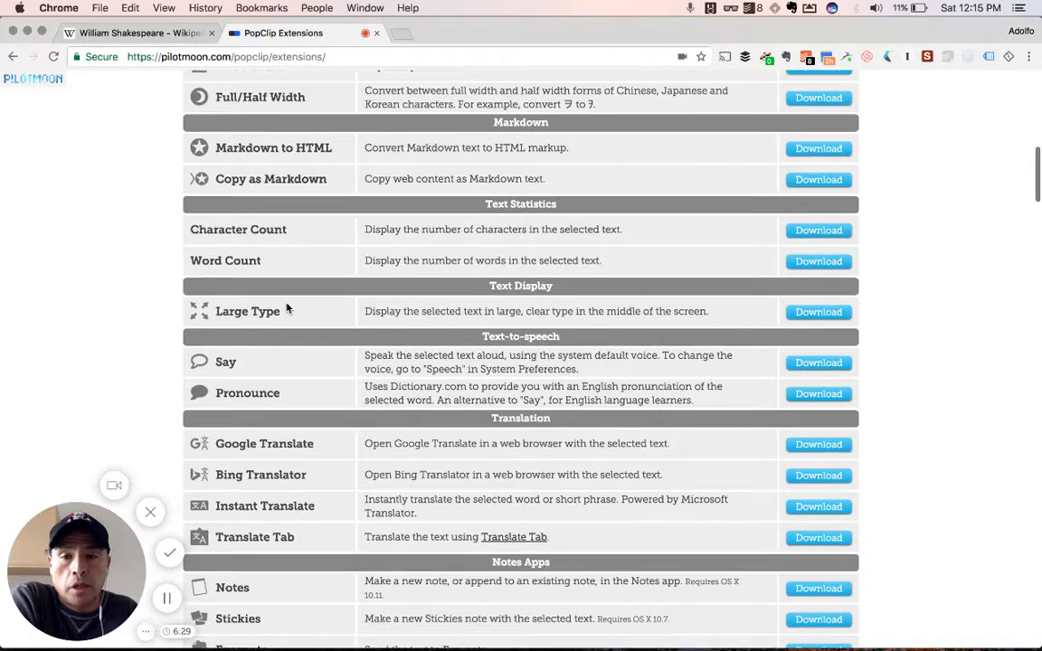
scroll(down, 3)
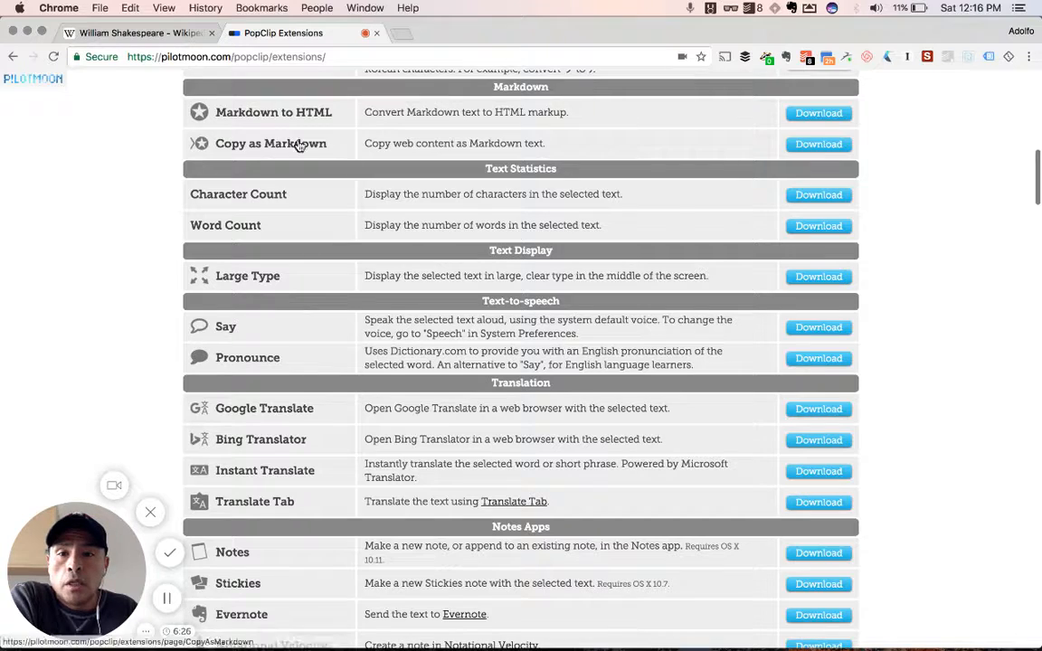
mouse_move(169, 244)
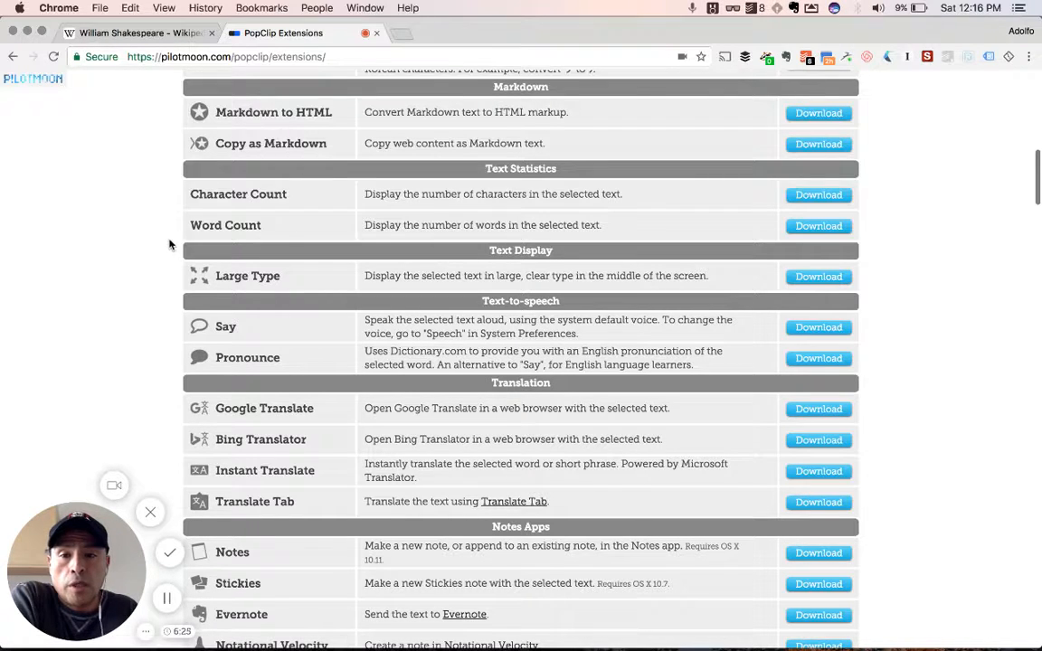
mouse_move(604, 191)
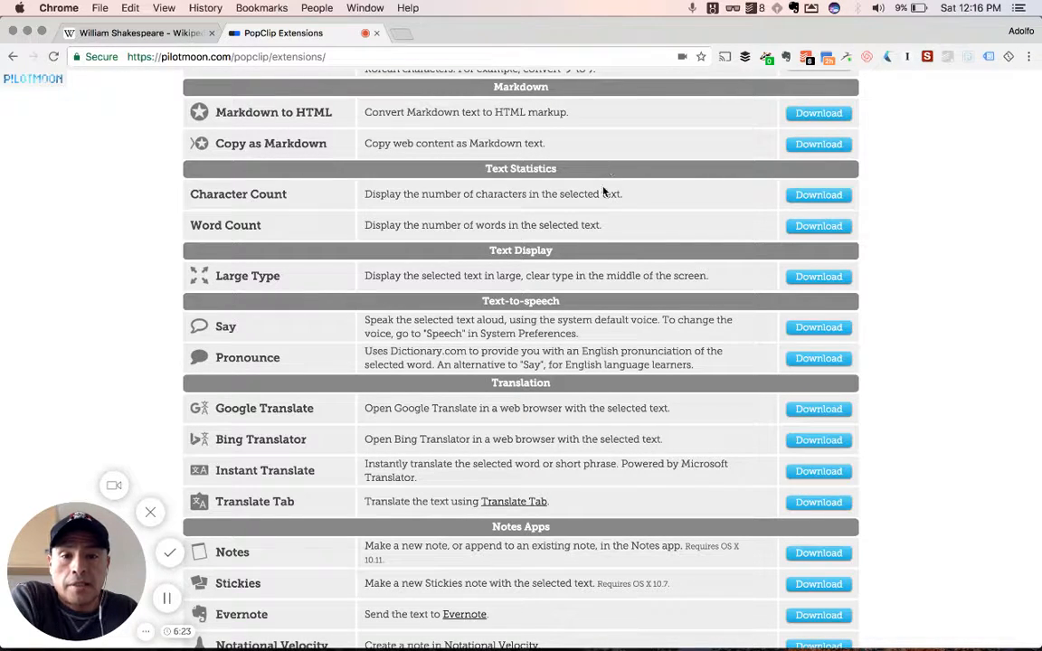
Scroll on through the To-Do, Calendar and Other Apps extension listings
scroll(down, 3)
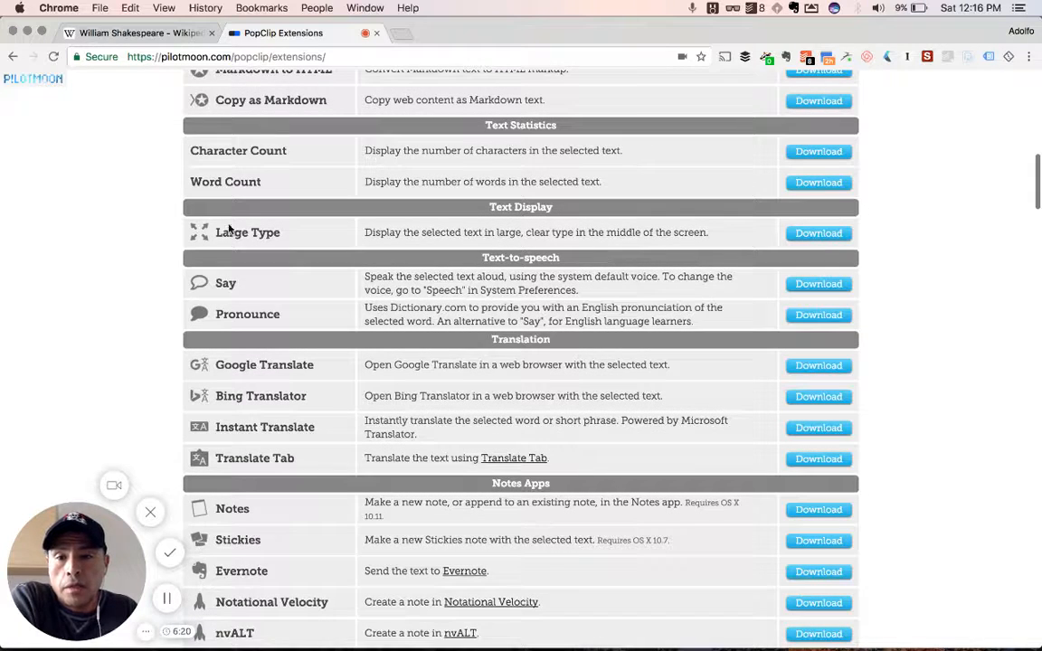
mouse_move(563, 227)
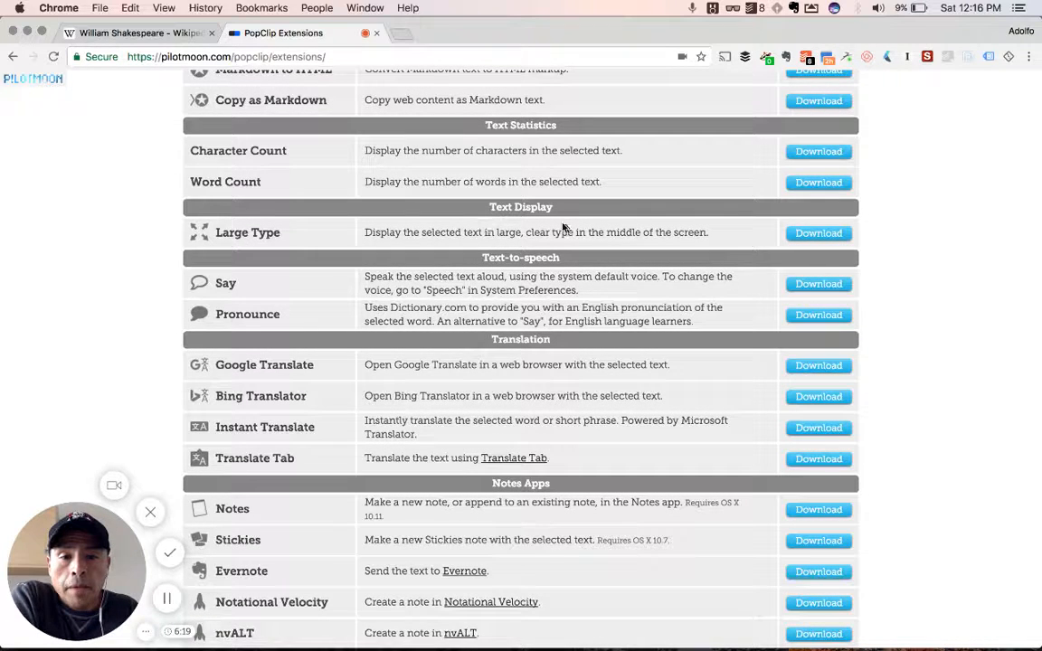
mouse_move(313, 314)
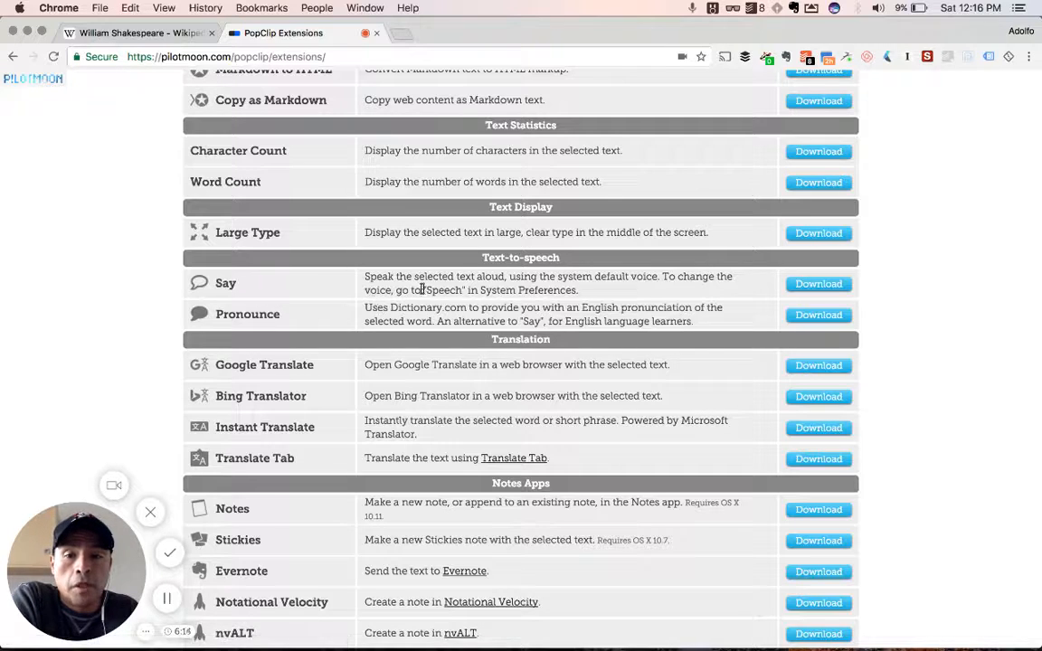
scroll(down, 3)
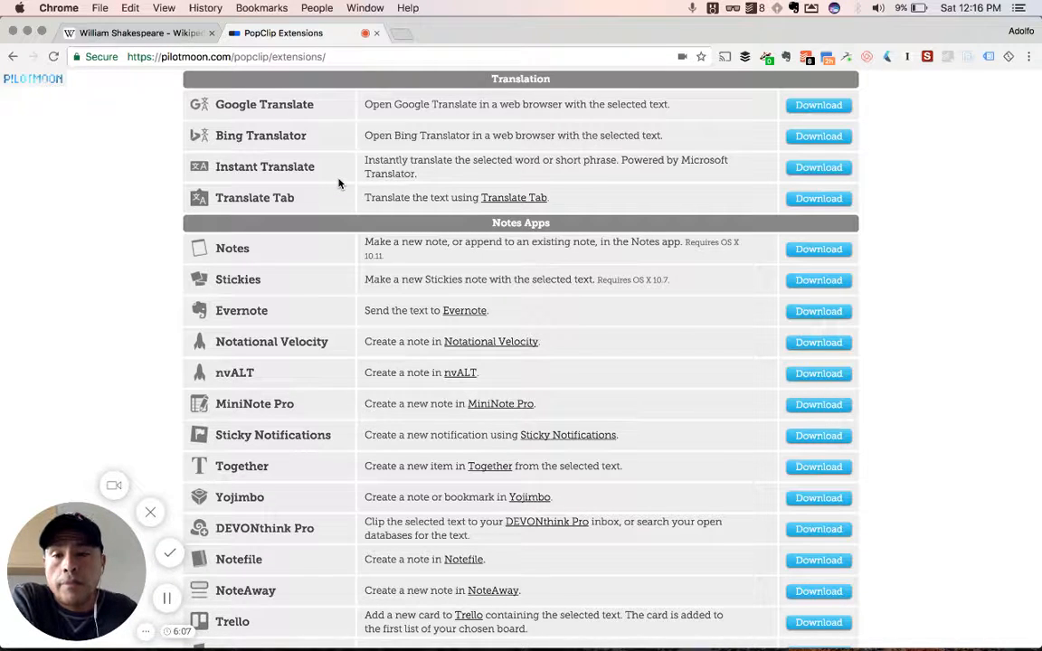
scroll(down, 3)
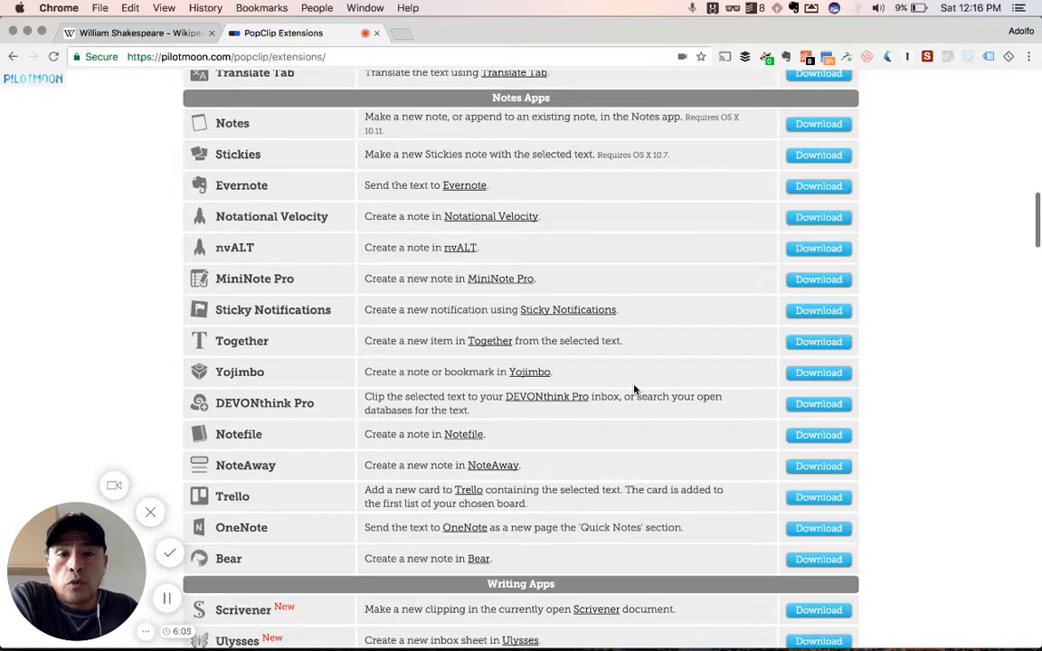
mouse_move(291, 150)
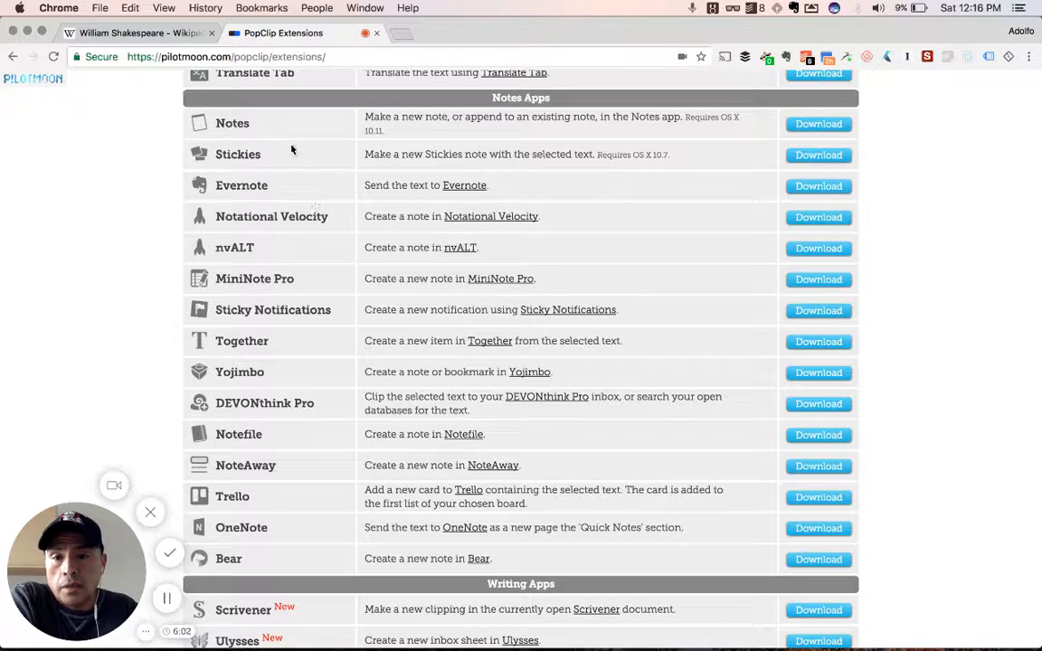
mouse_move(199, 190)
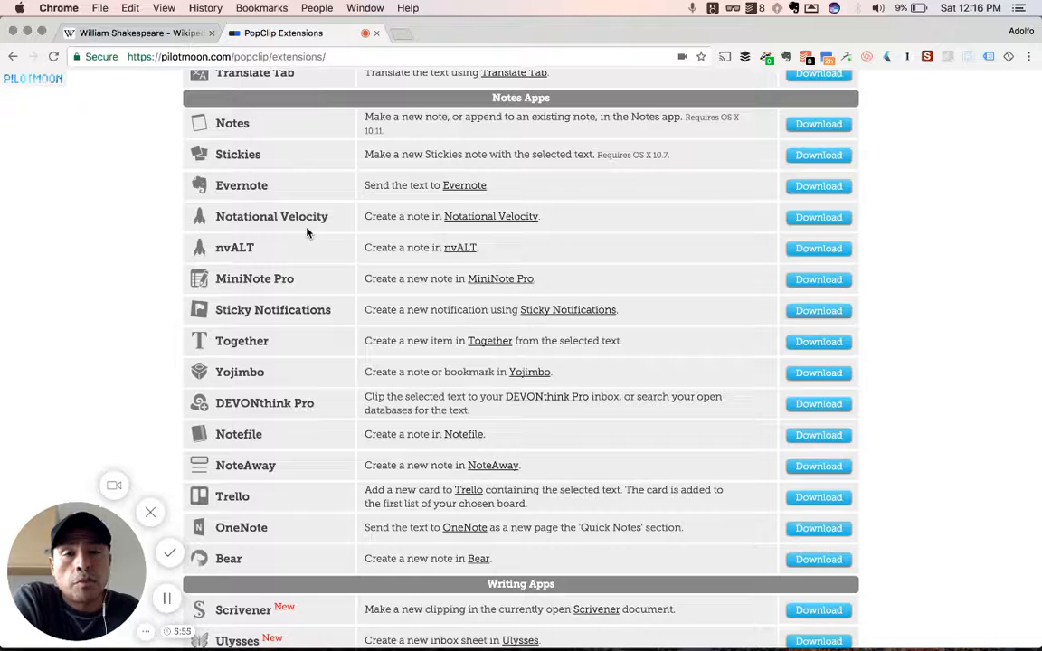
scroll(down, 3)
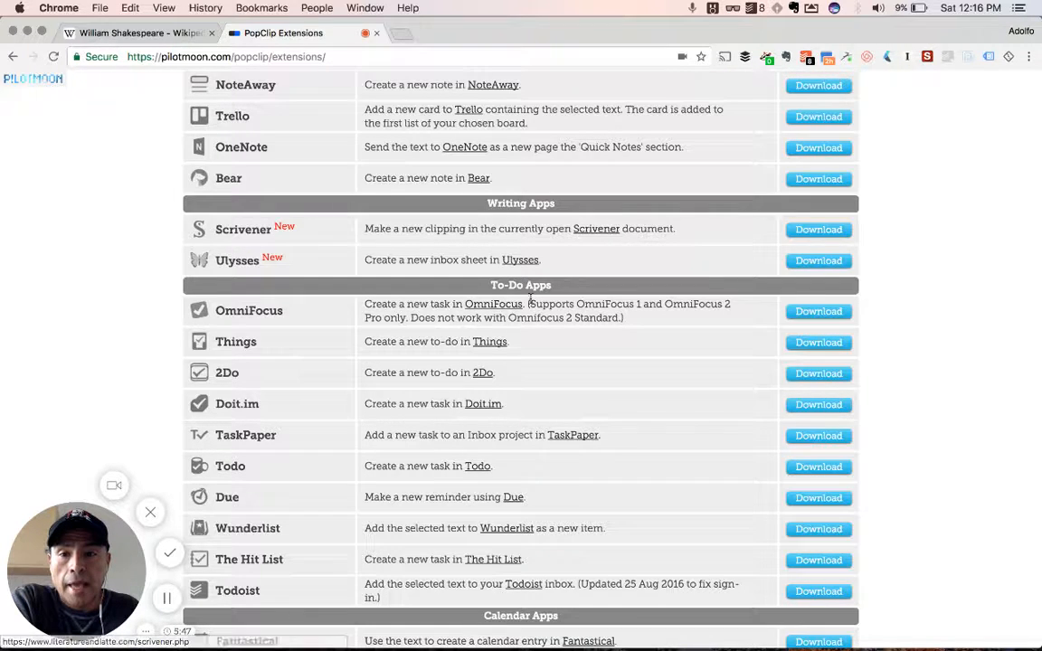
scroll(down, 3)
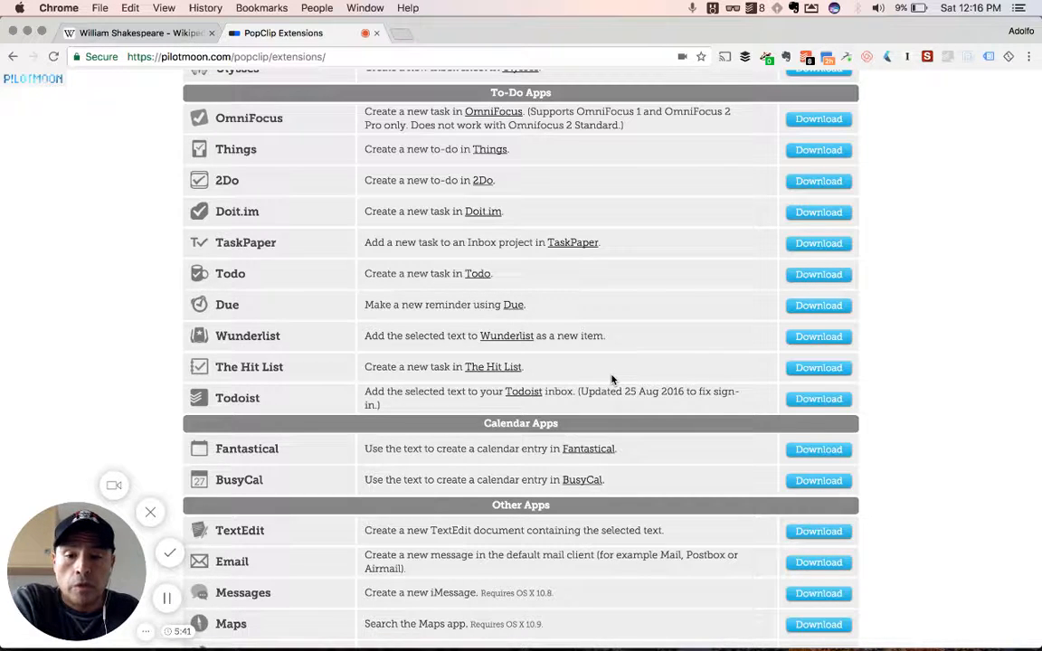
scroll(down, 3)
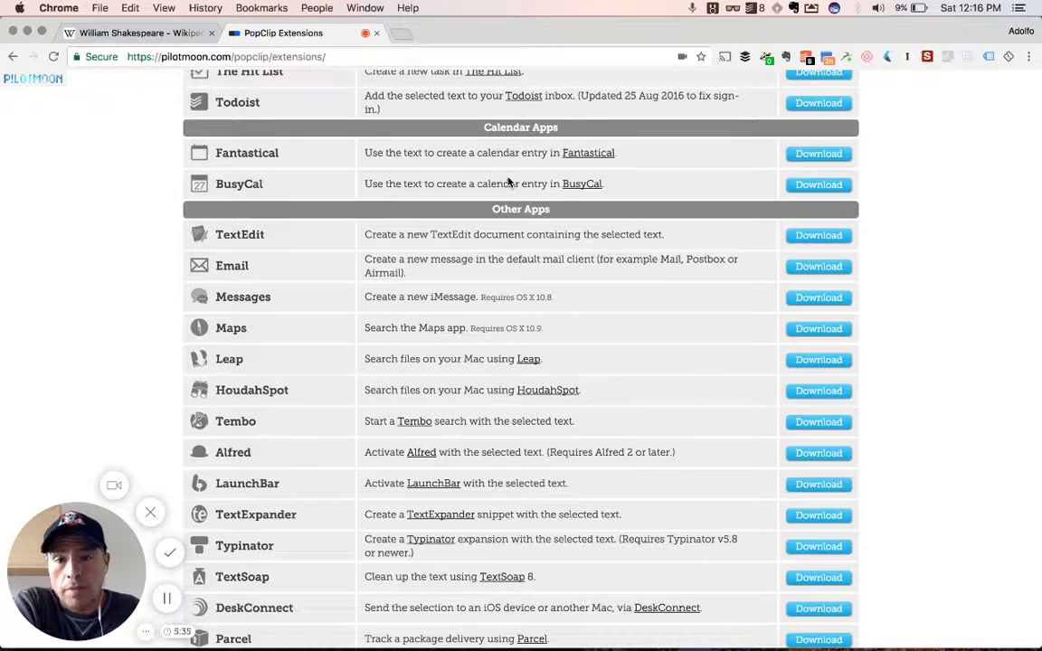
scroll(down, 3)
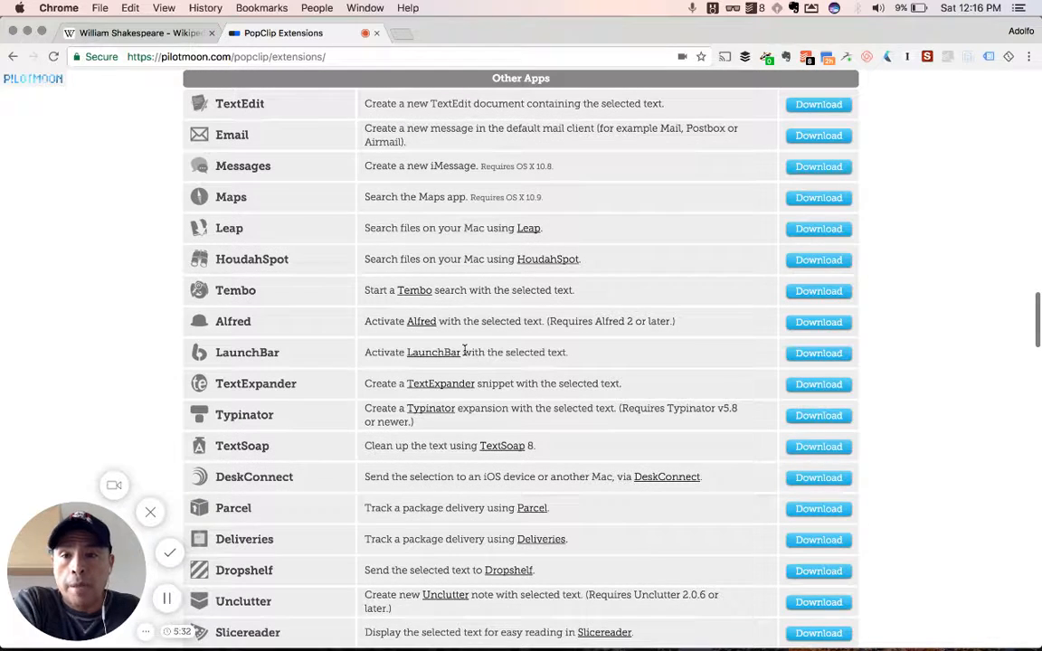
mouse_move(258, 146)
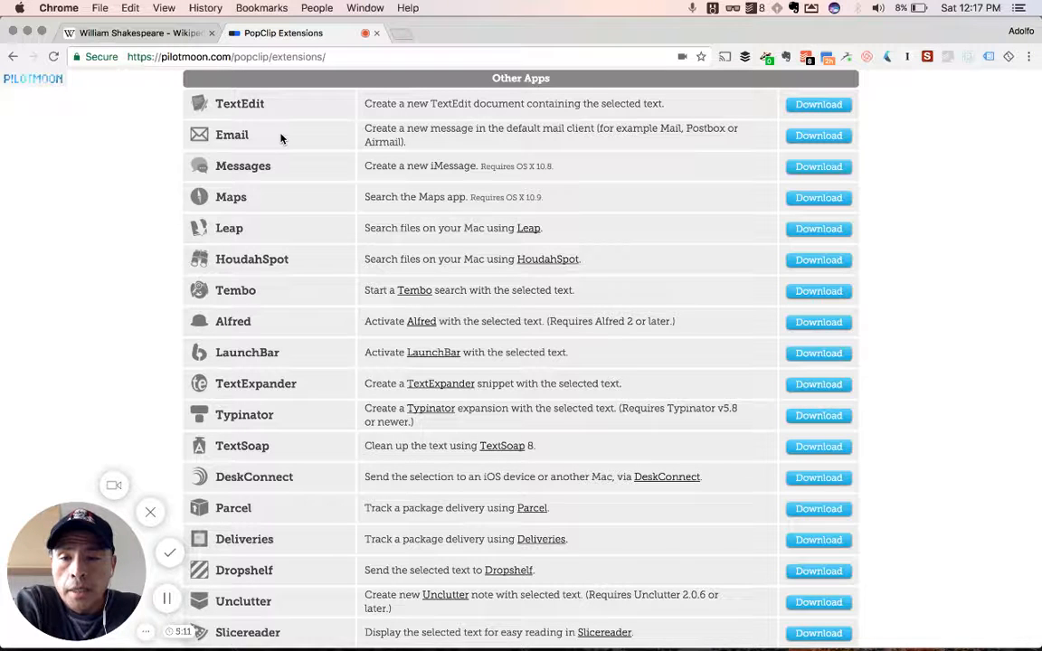
mouse_move(319, 219)
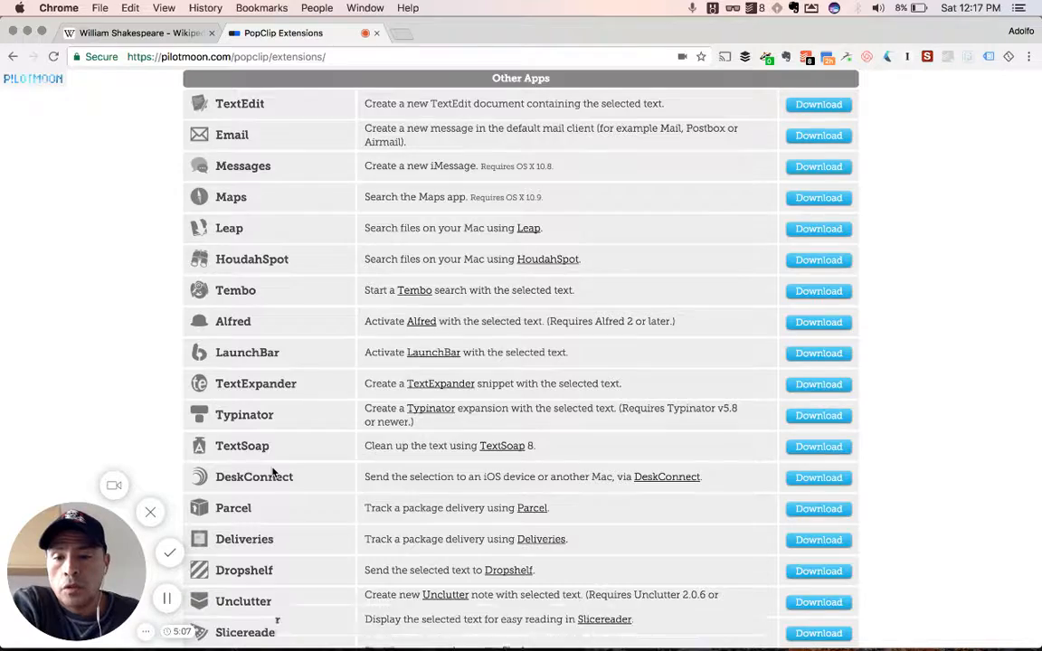
scroll(down, 3)
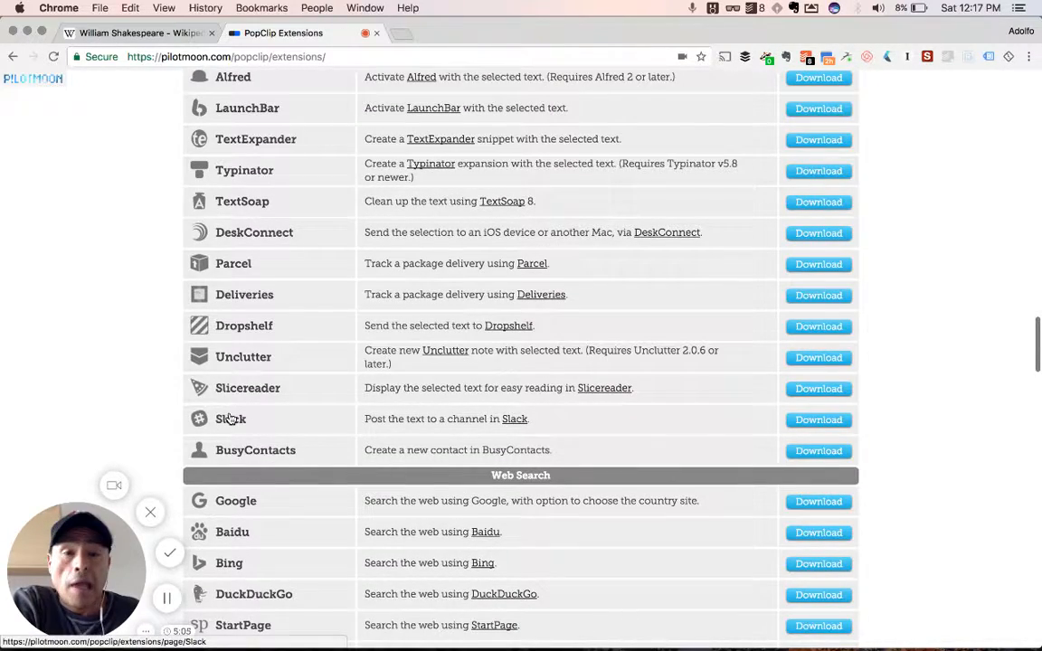
Scroll past Web Search, Social Networking, Dictionaries, For Developers and Useful Tools to Extensions Help
scroll(down, 3)
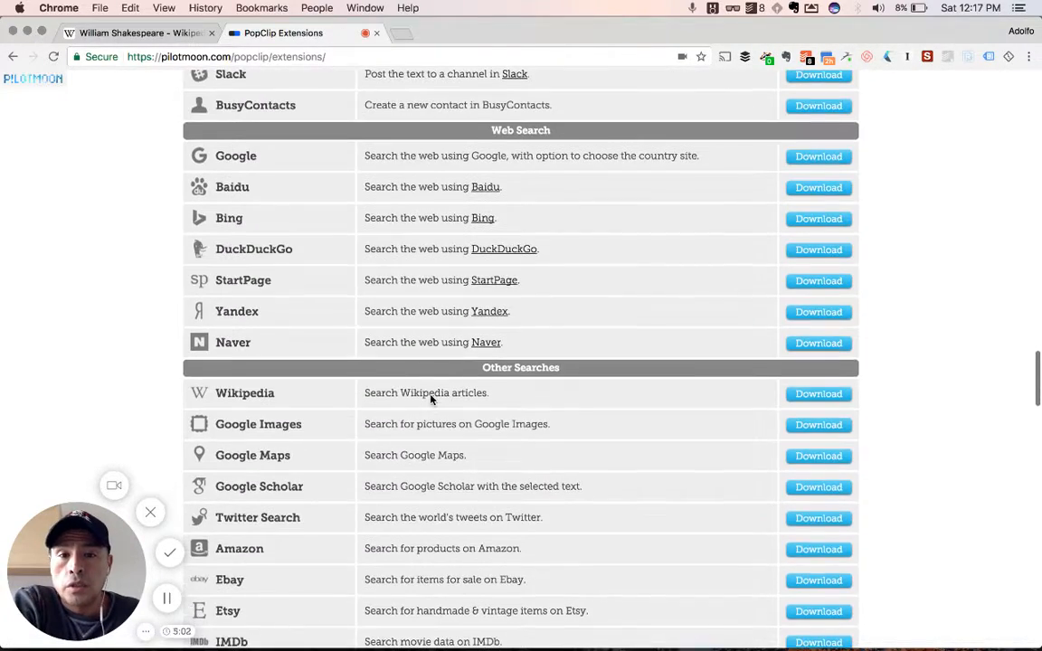
scroll(down, 3)
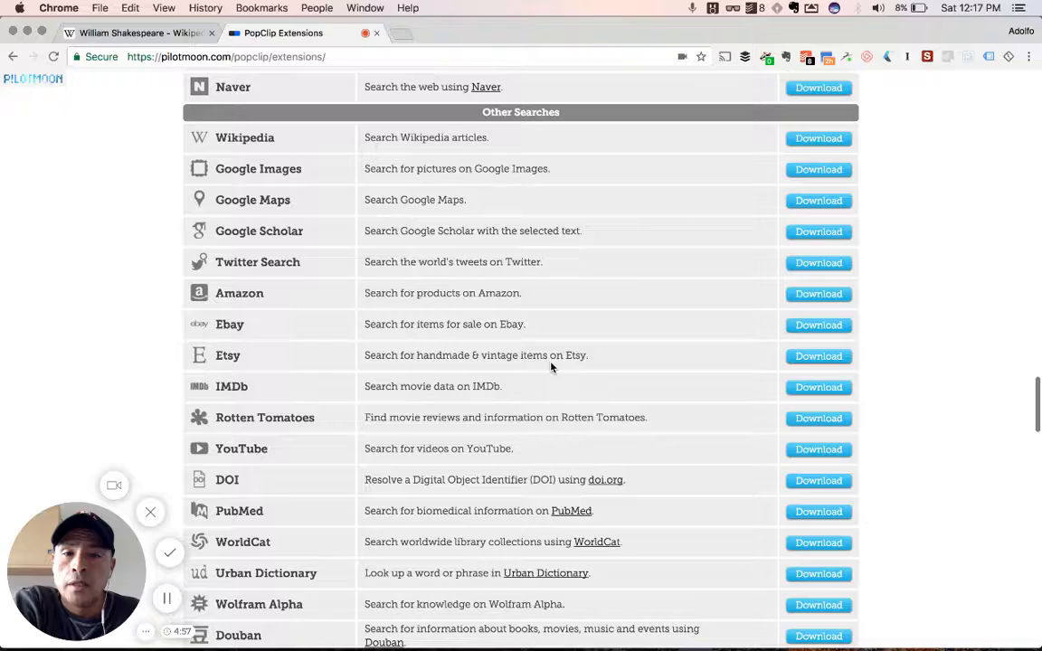
scroll(down, 3)
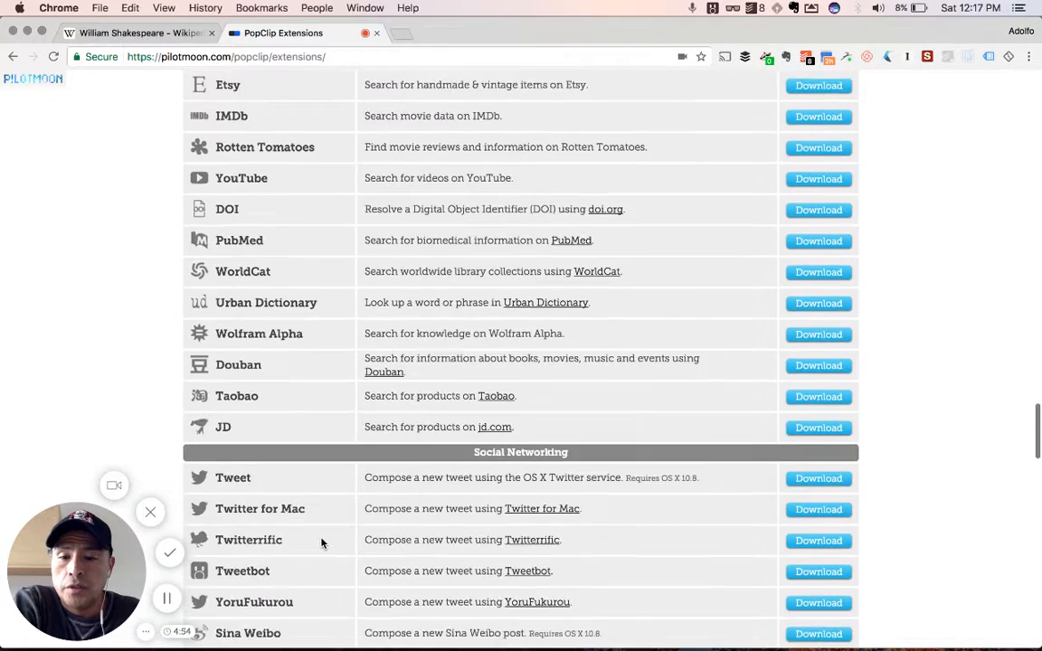
scroll(down, 3)
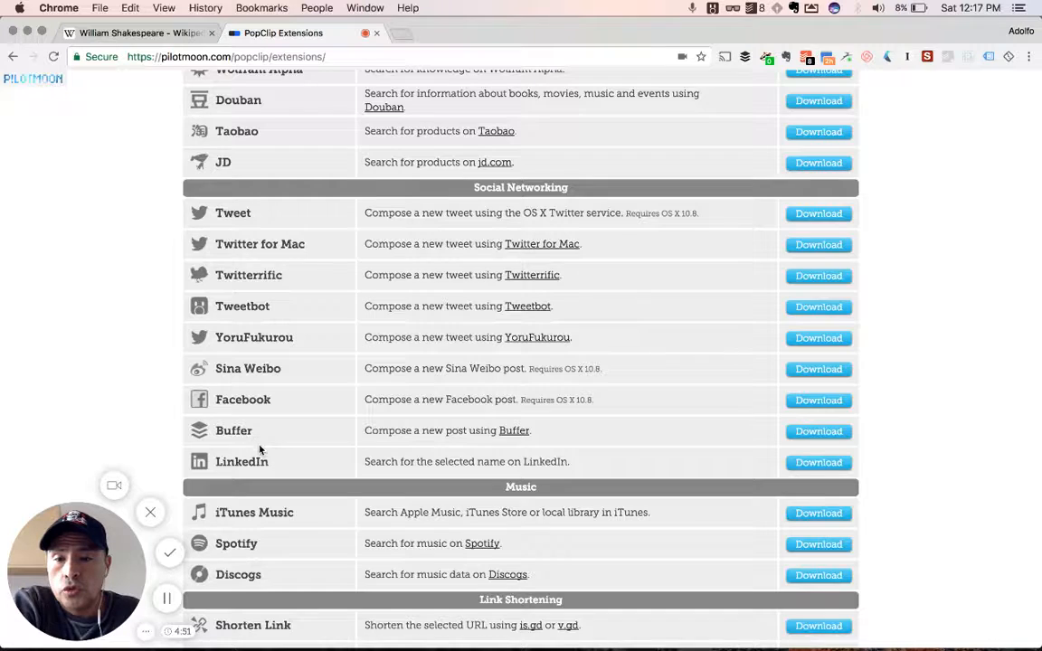
mouse_move(651, 411)
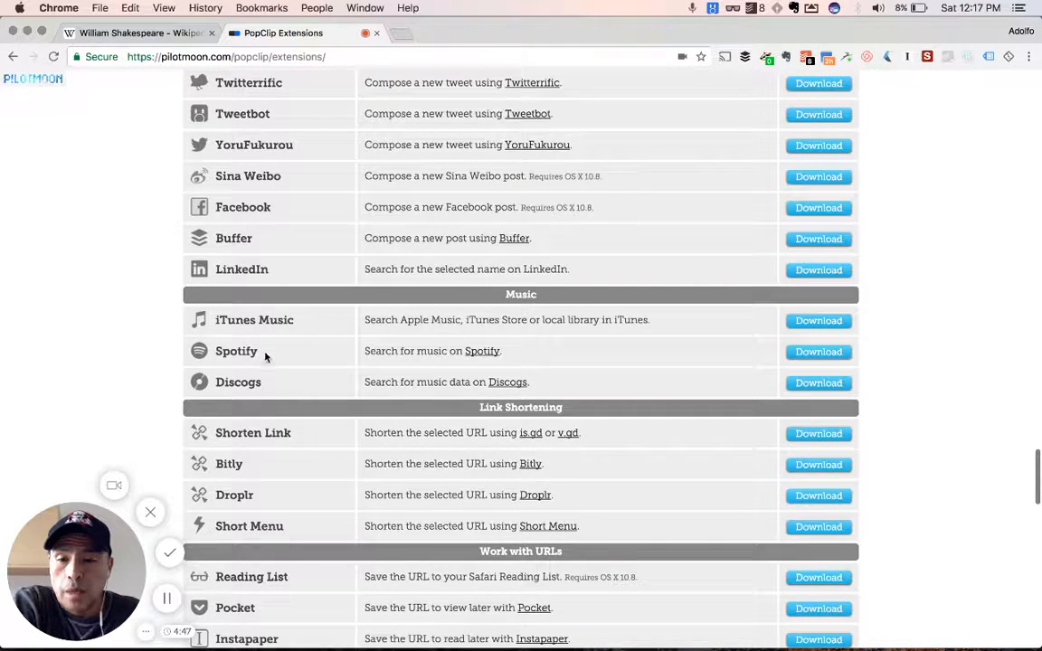
scroll(down, 3)
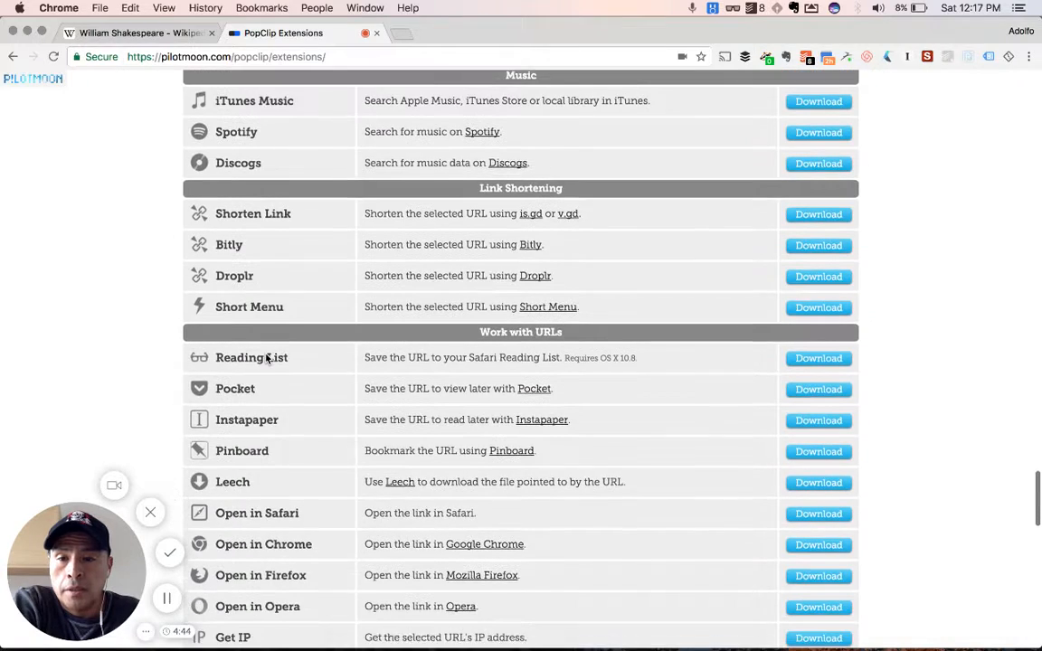
scroll(down, 3)
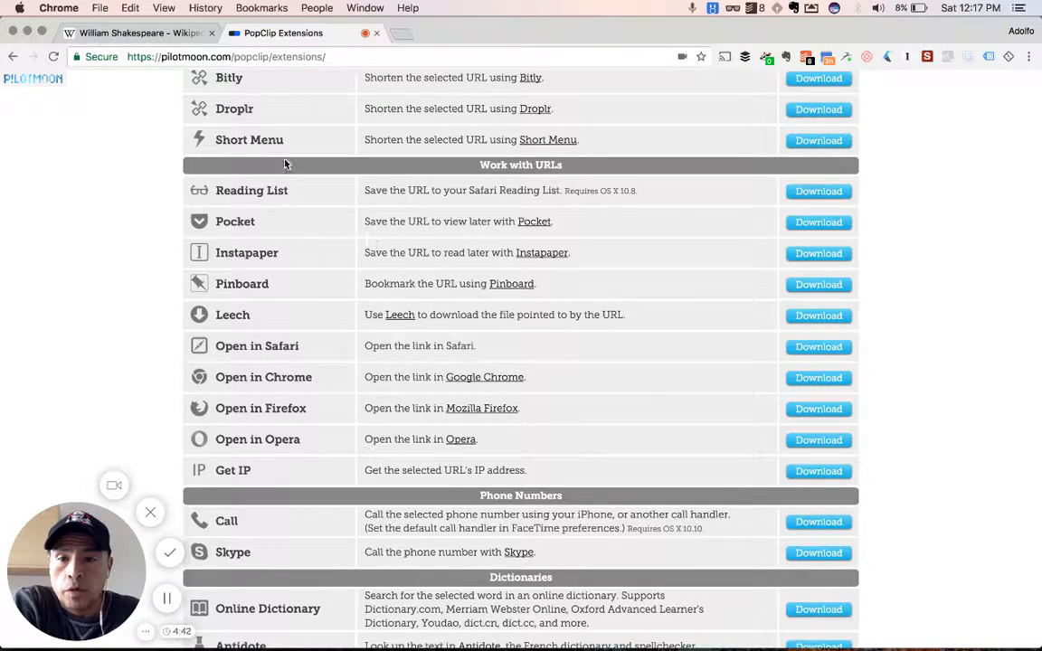
mouse_move(296, 468)
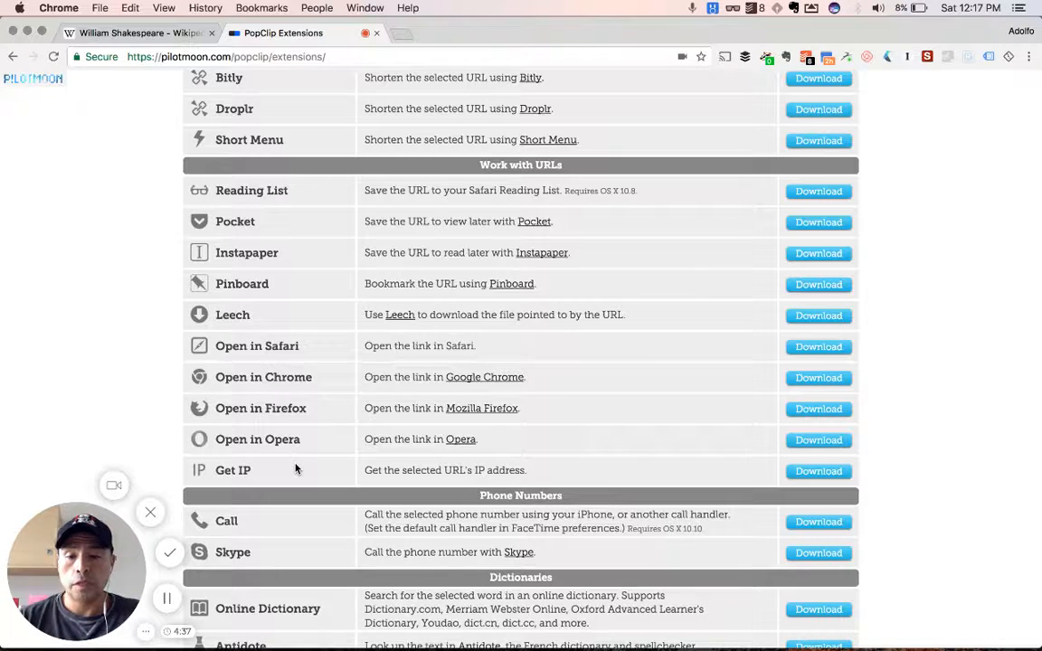
scroll(down, 3)
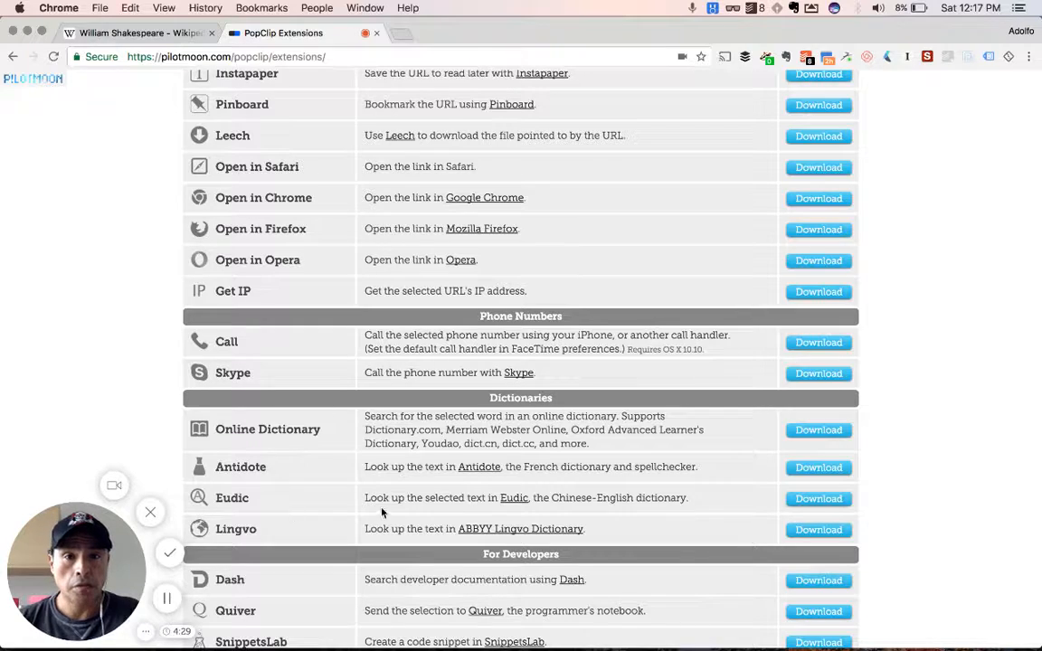
scroll(down, 3)
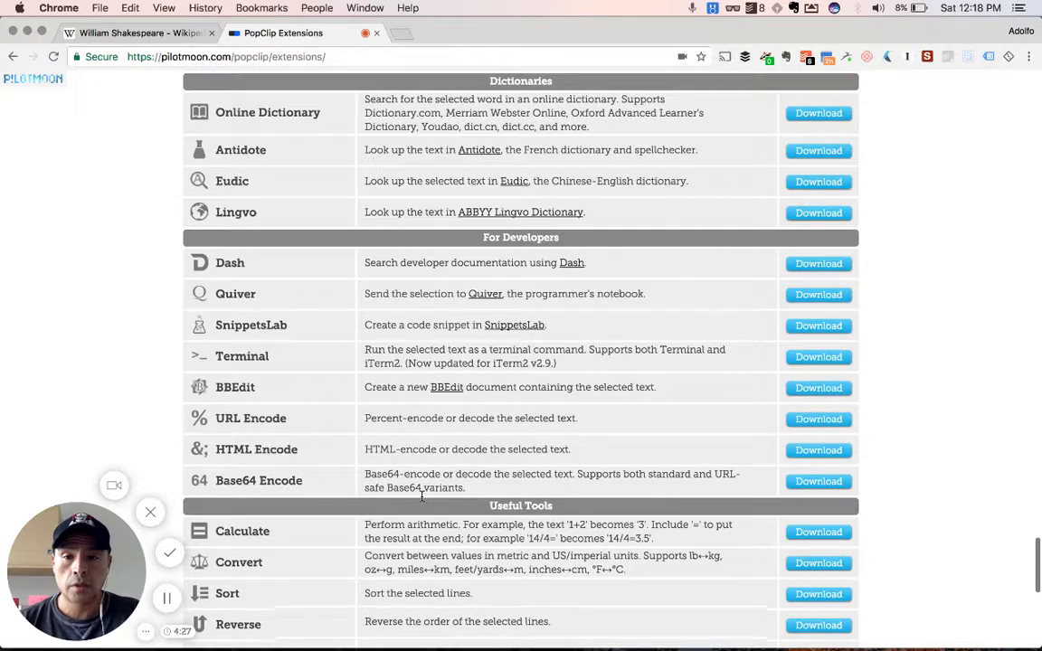
scroll(down, 3)
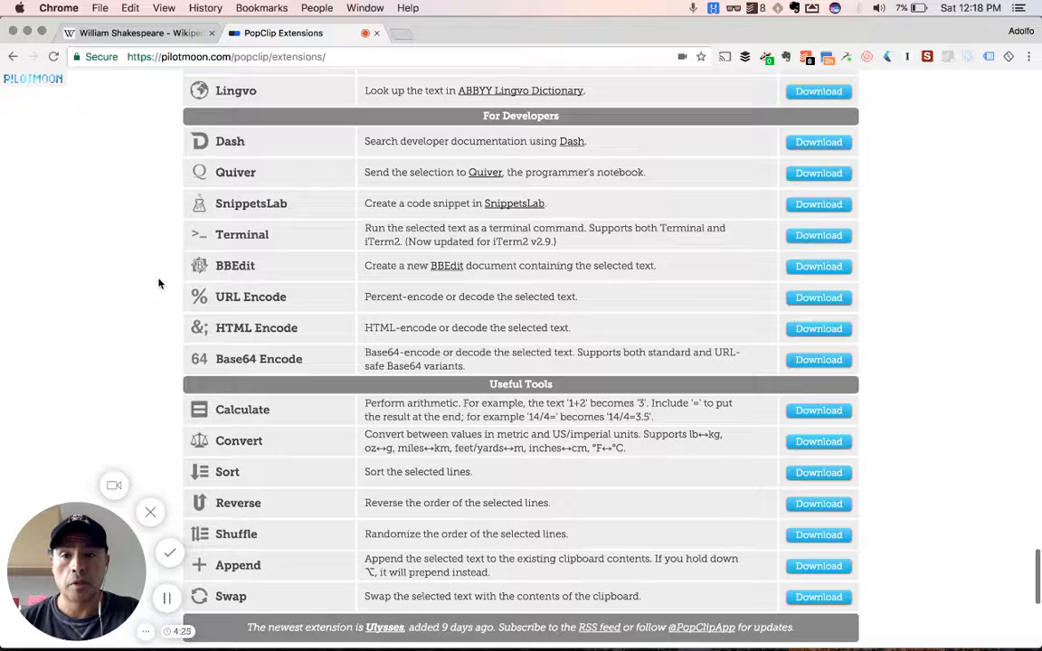
mouse_move(231, 162)
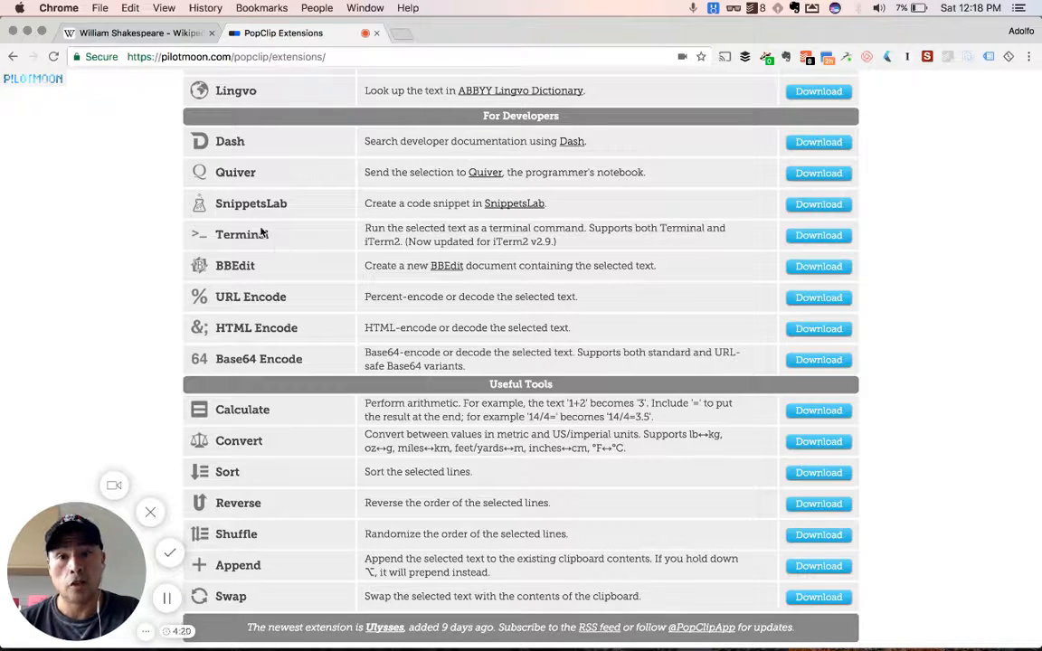
mouse_move(241, 234)
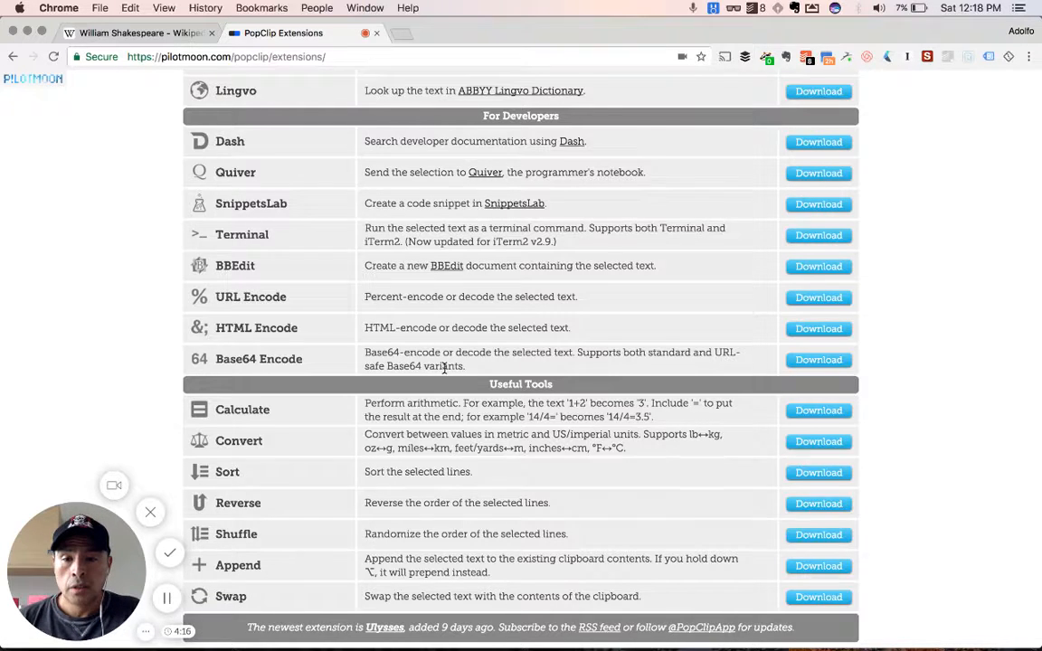
scroll(down, 3)
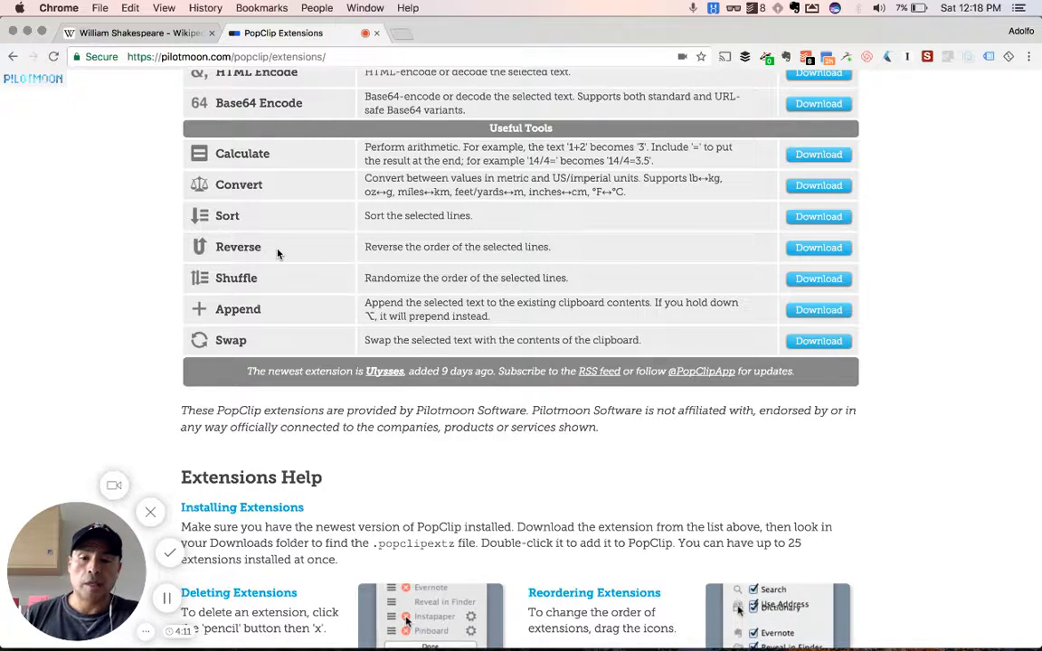
Scroll further down the PopClip extensions catalog page
scroll(down, 3)
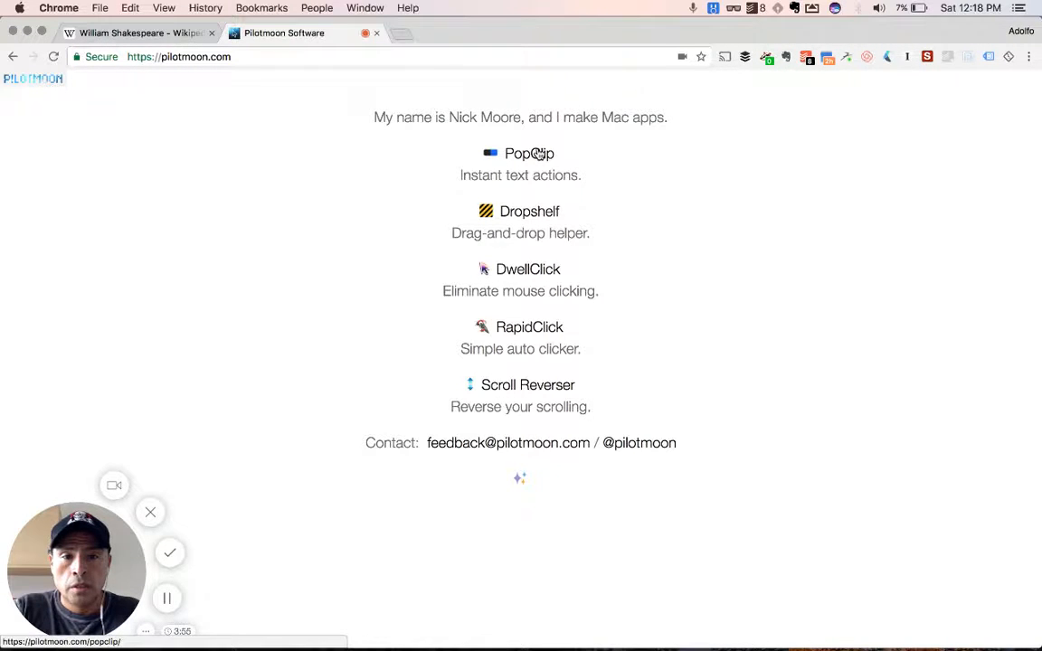
Open the PopClip for Mac page from the Pilotmoon home page
click(529, 153)
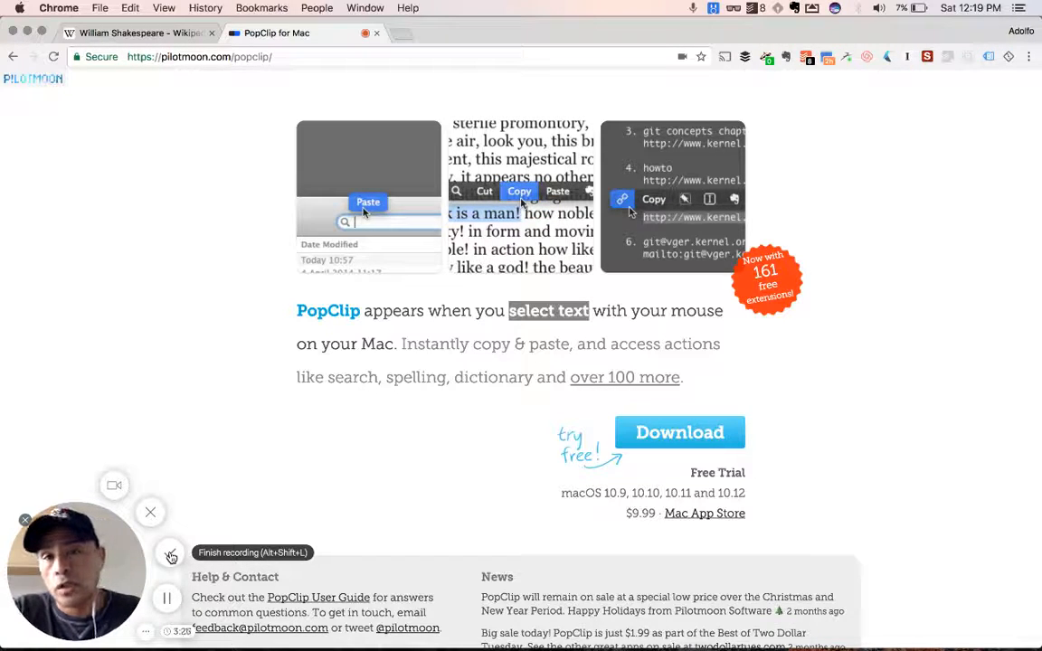
click(687, 177)
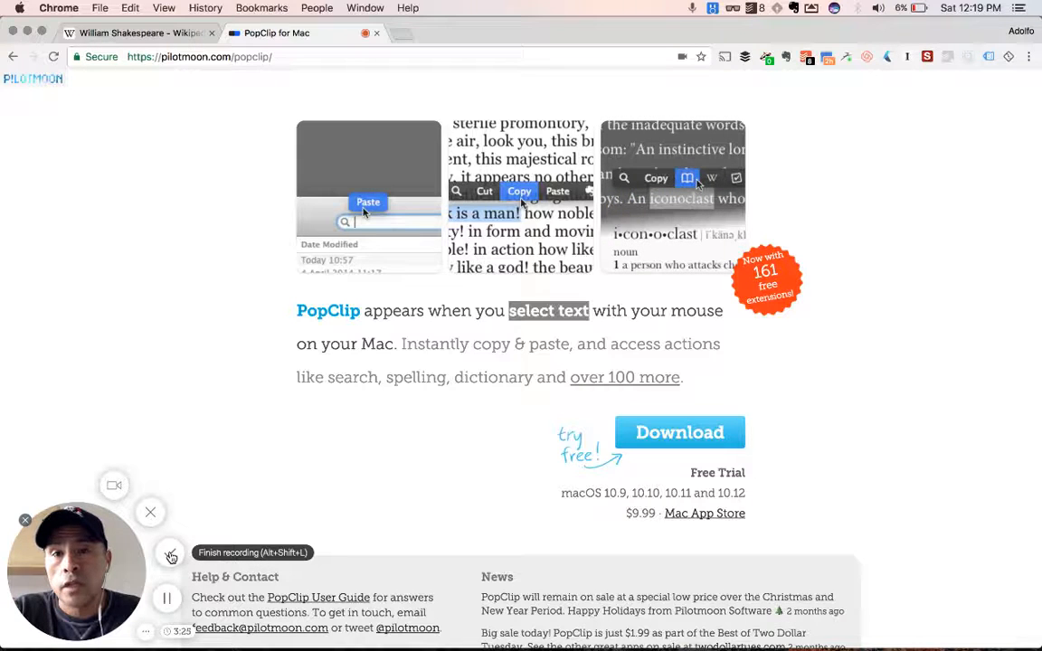